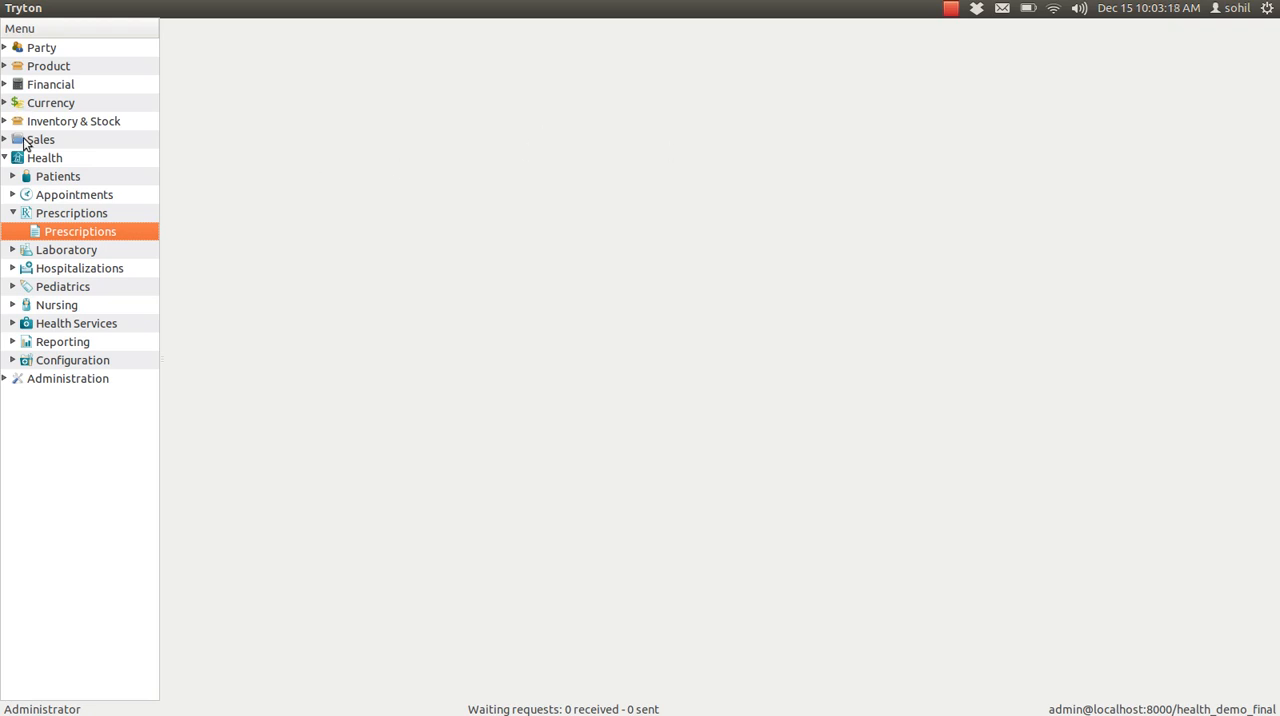
mouse_move(44, 158)
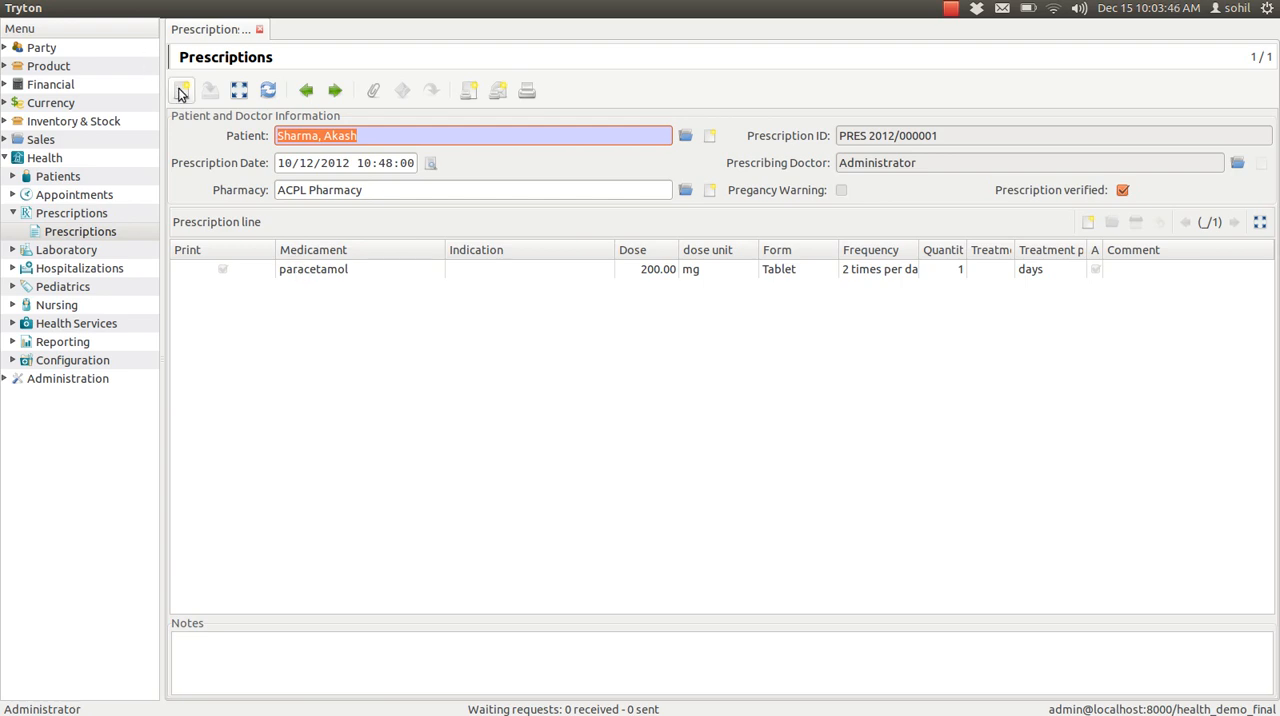
mouse_move(182, 90)
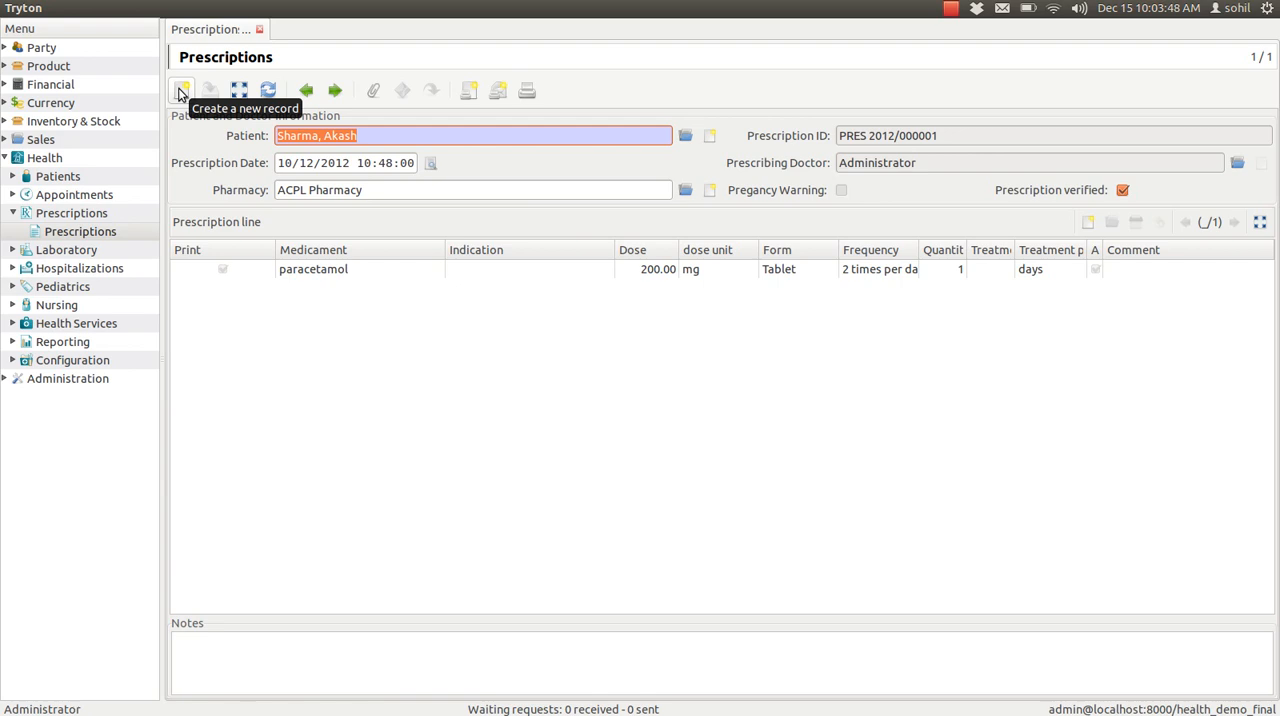
click(182, 90)
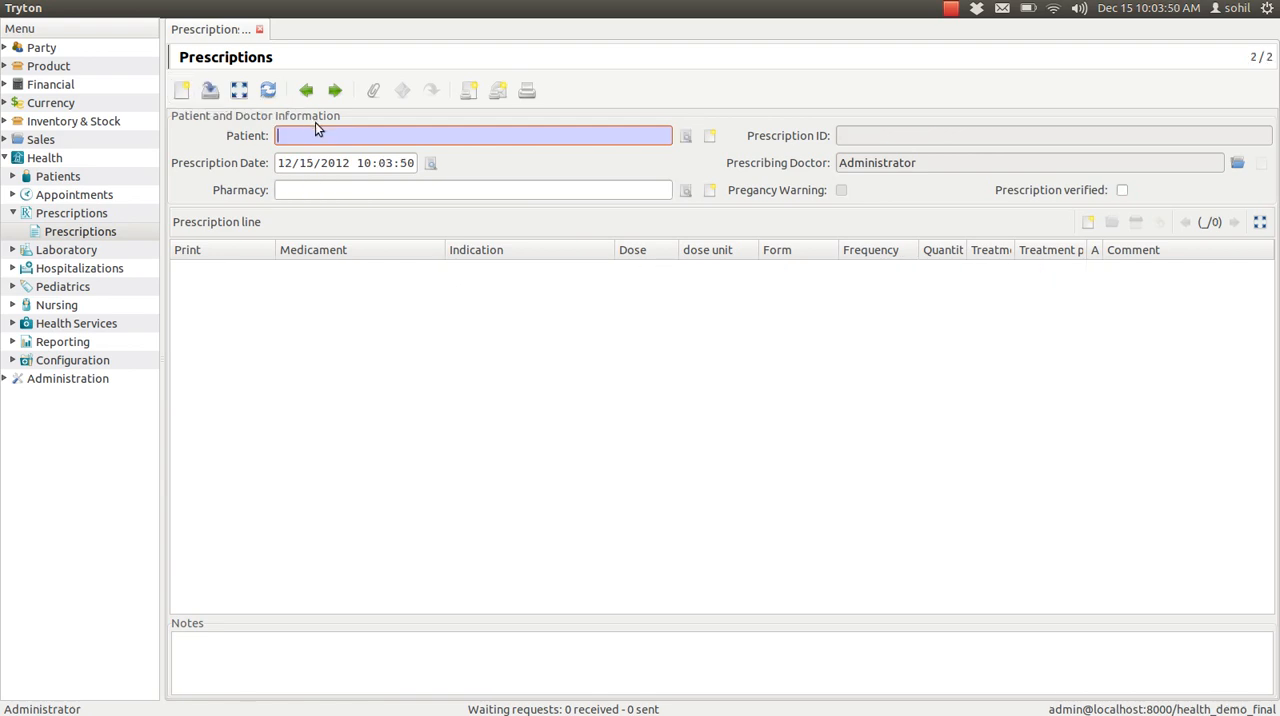
mouse_move(686, 135)
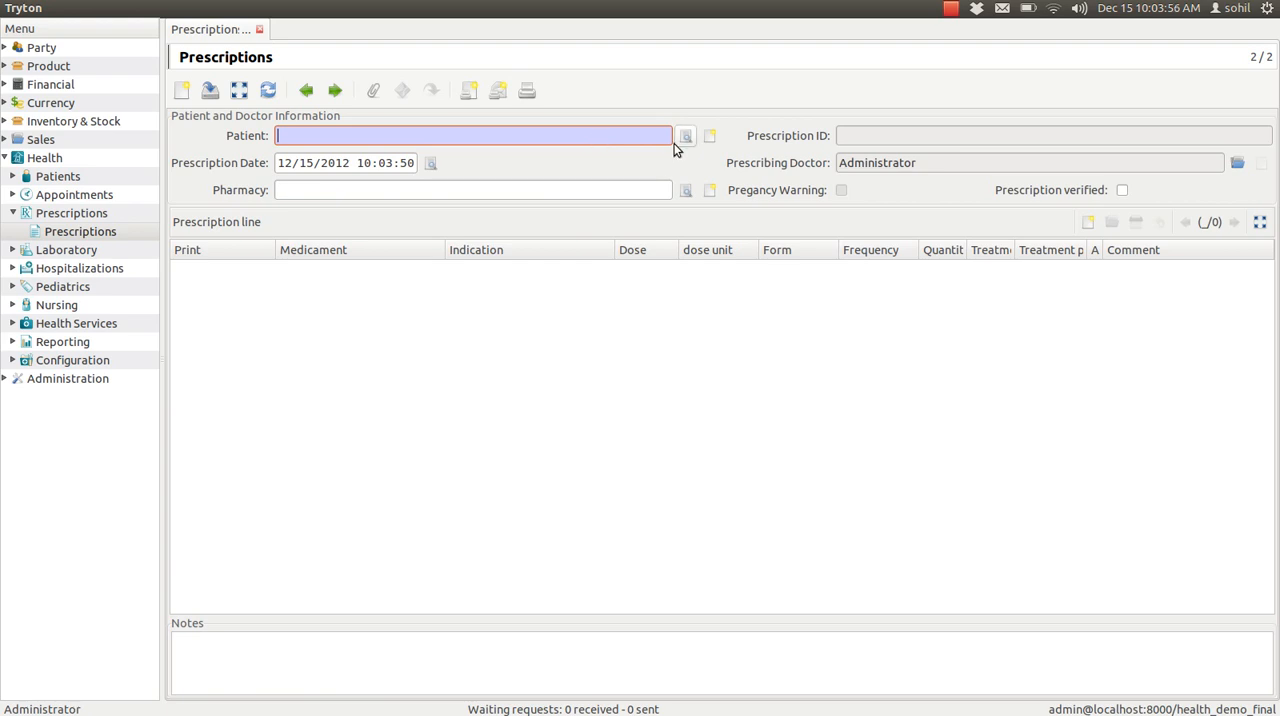
click(686, 135)
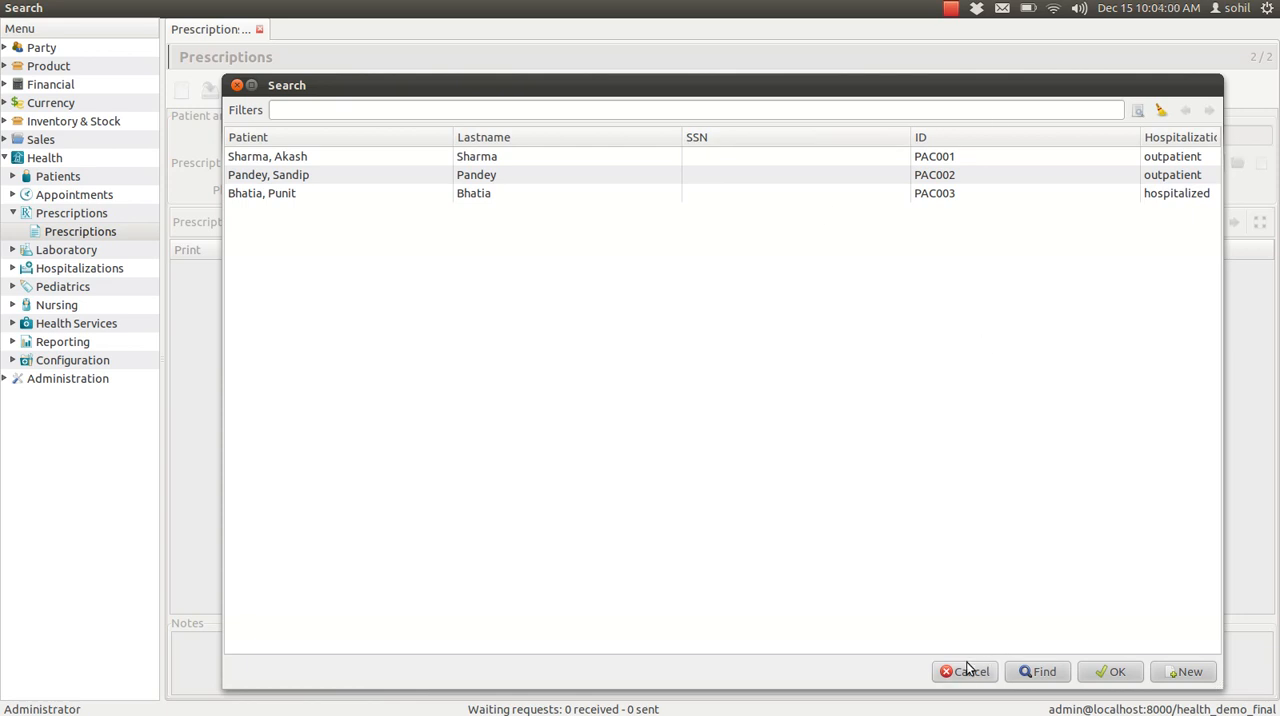
click(964, 671)
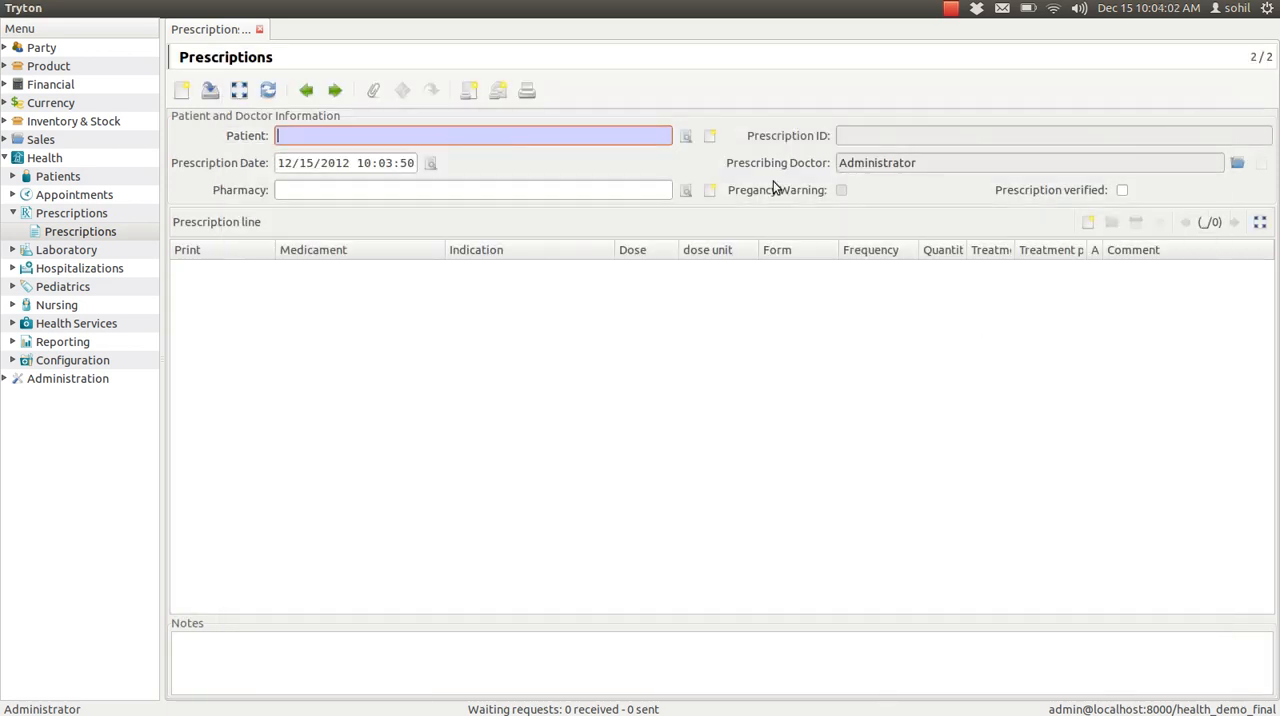
mouse_move(709, 136)
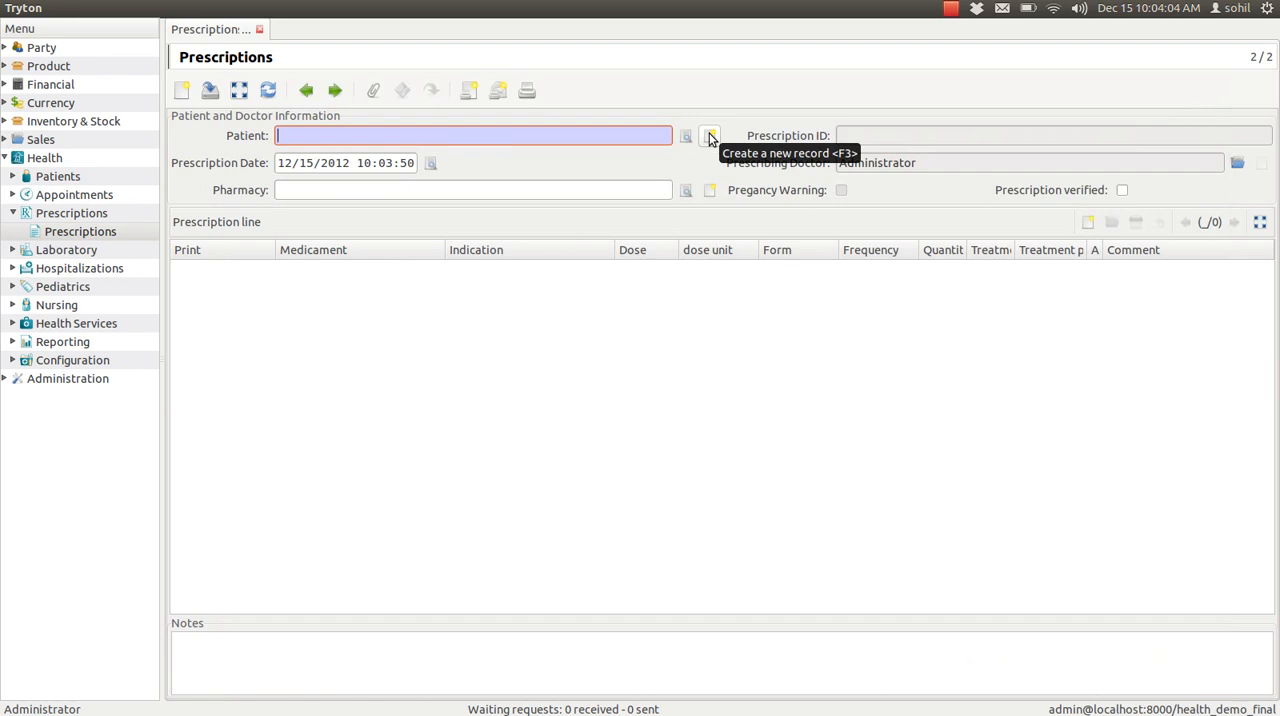
mouse_move(686, 135)
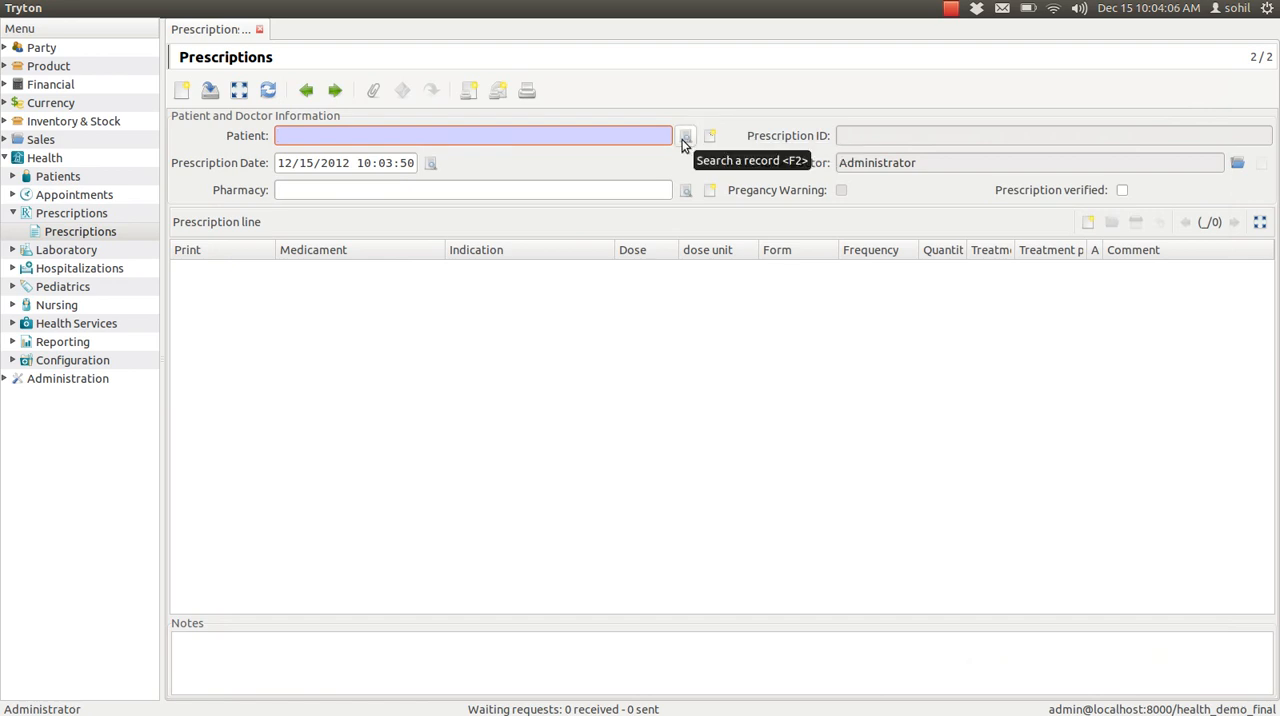
click(687, 135)
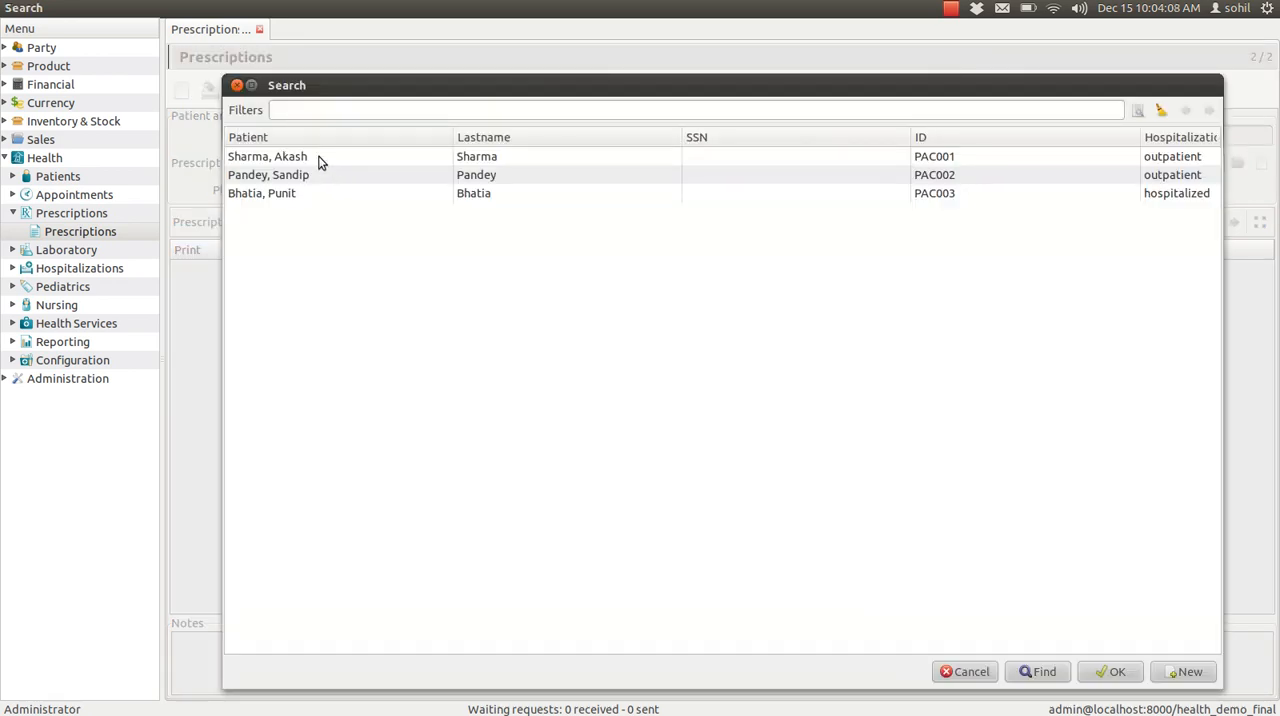
click(268, 174)
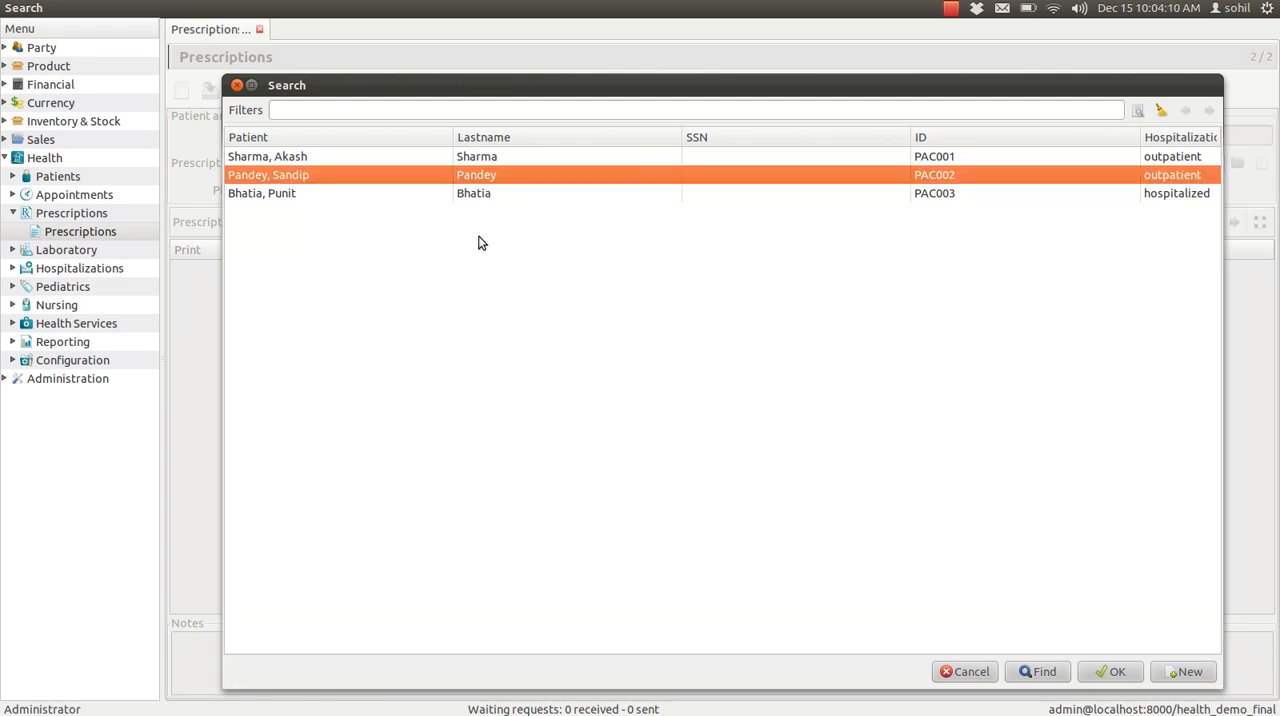
mouse_move(1107, 671)
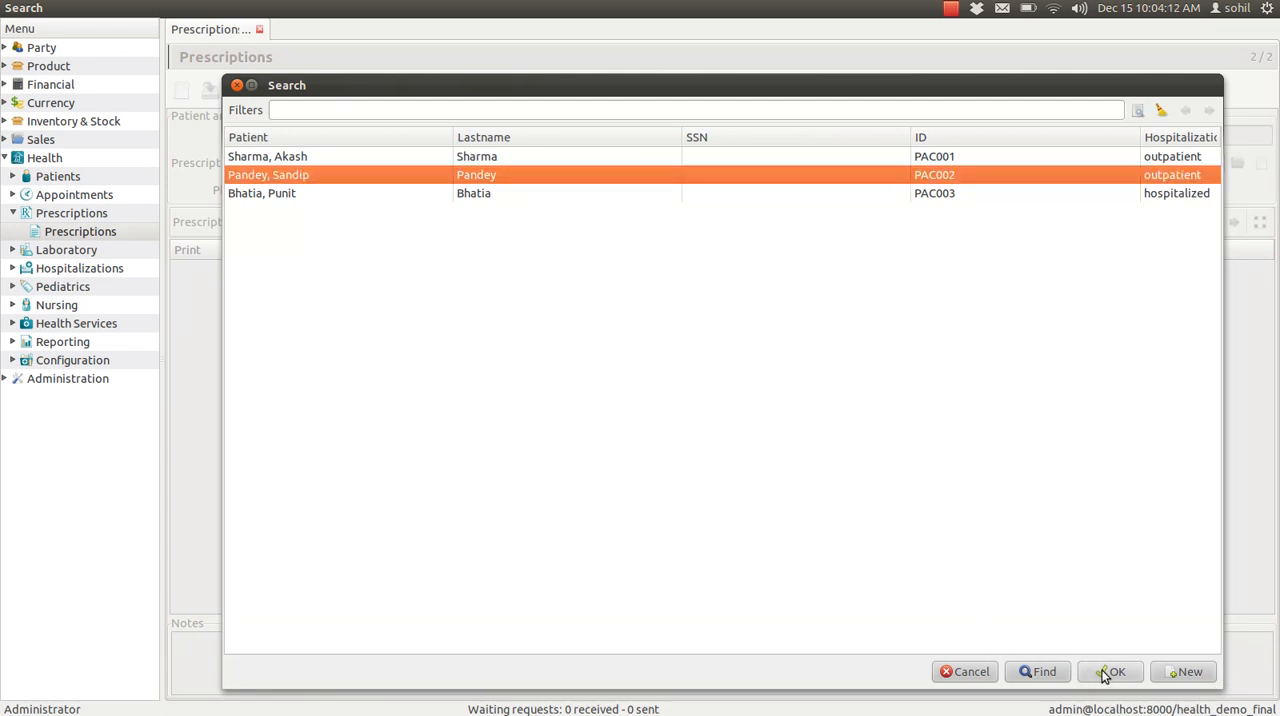
click(1110, 671)
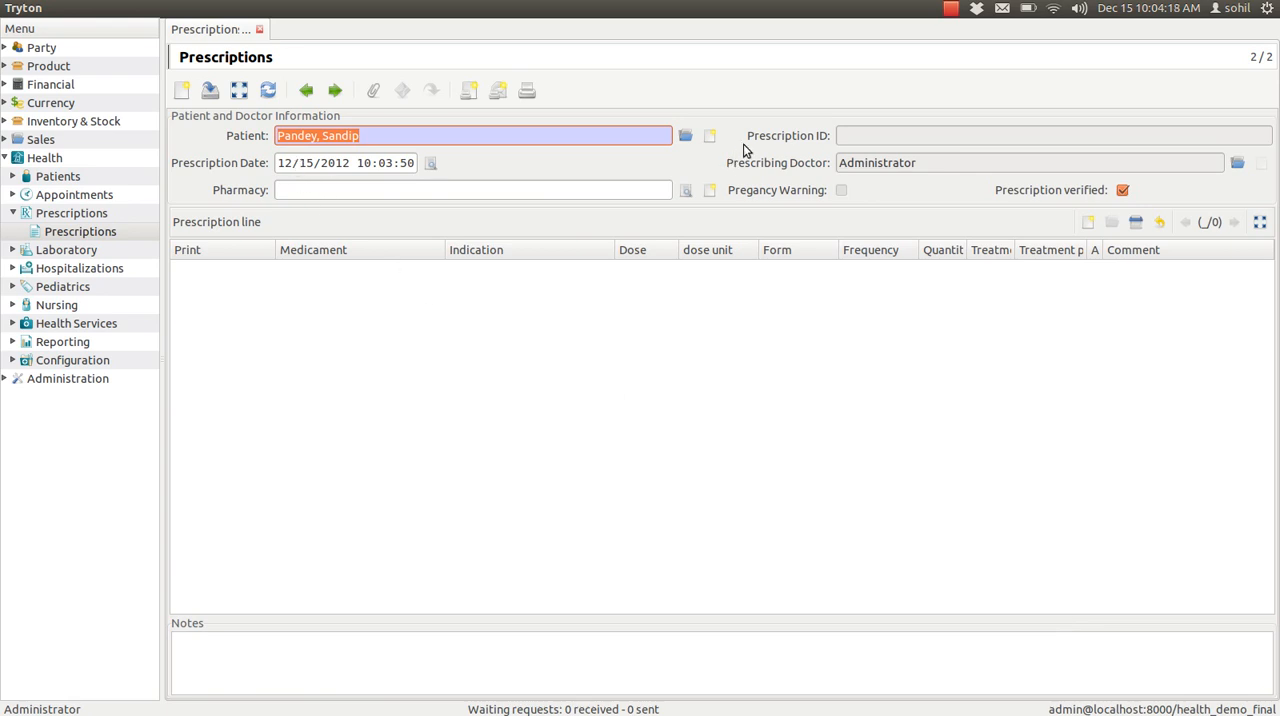
mouse_move(764, 140)
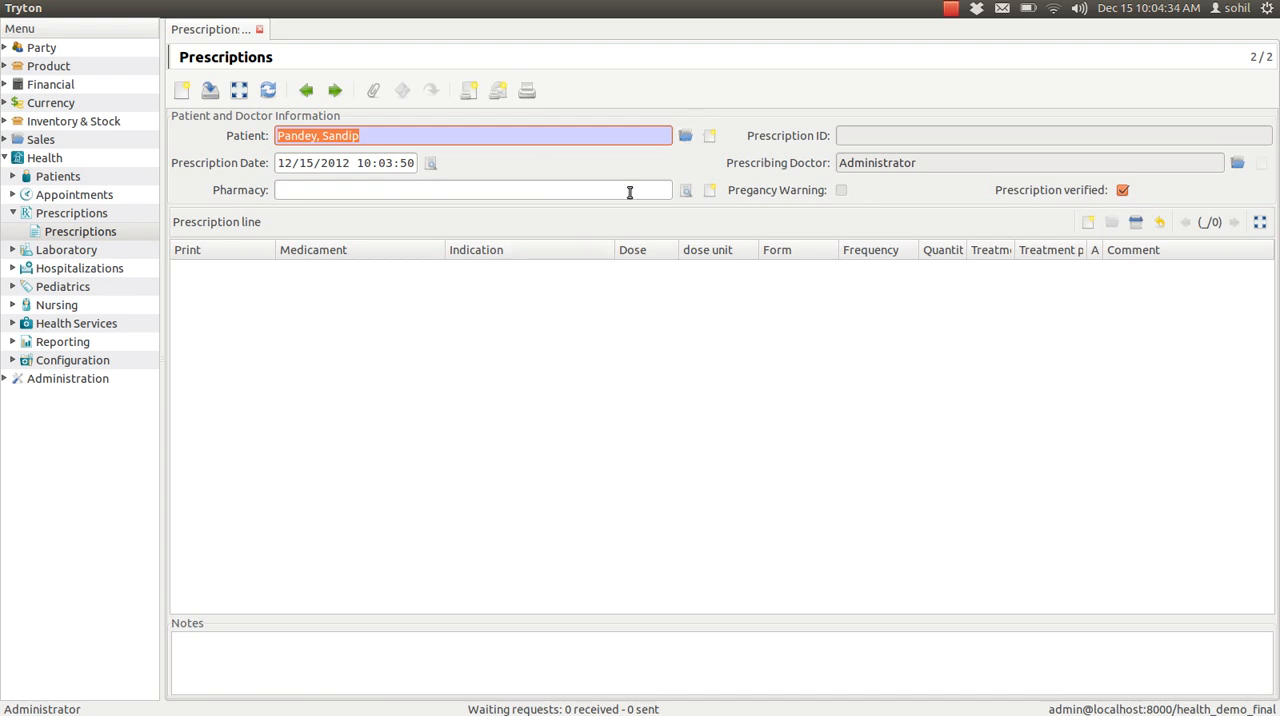
Enter 'ACPL Pharmacy' in the Pharmacy field
click(470, 189)
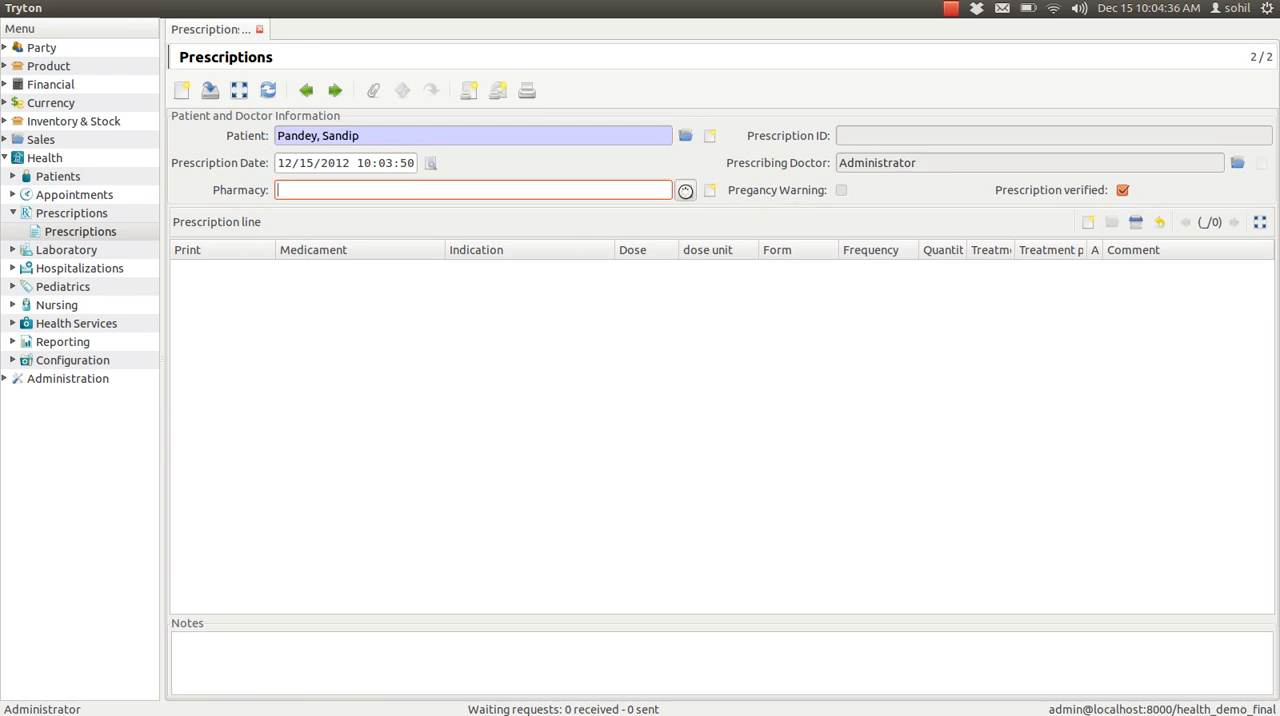
text(ACPL Pharmacy)
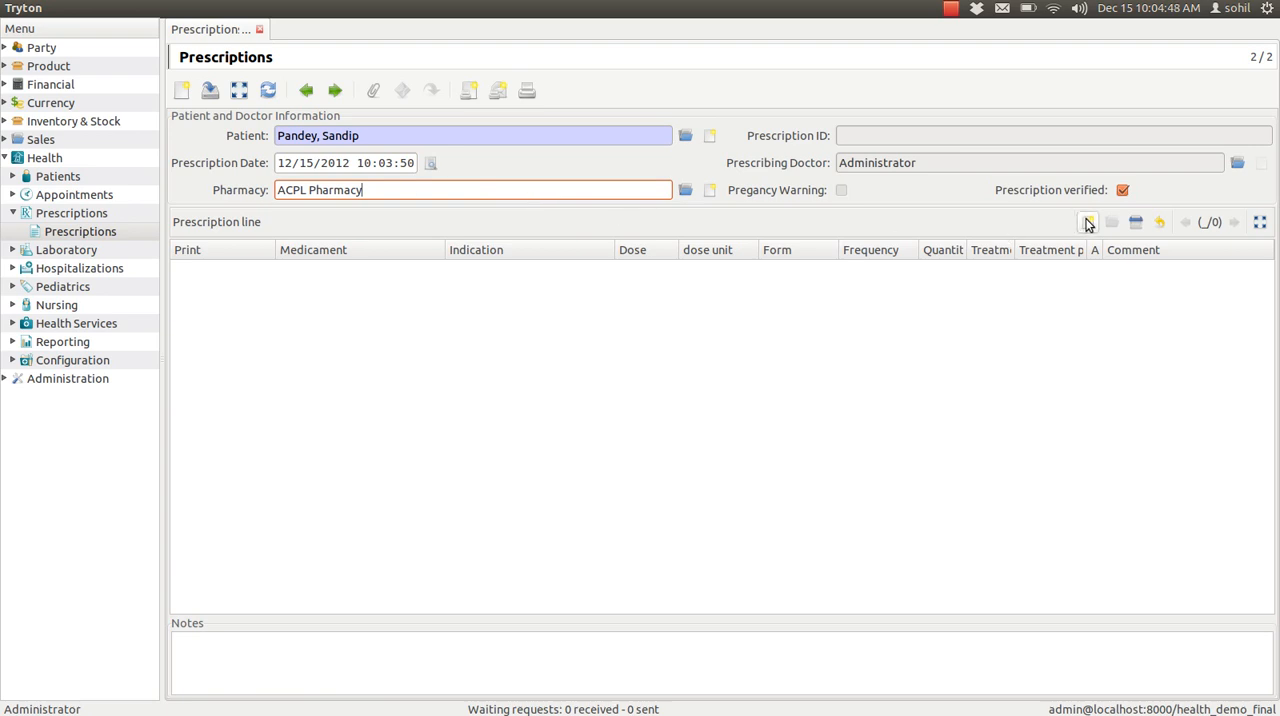
mouse_move(1088, 222)
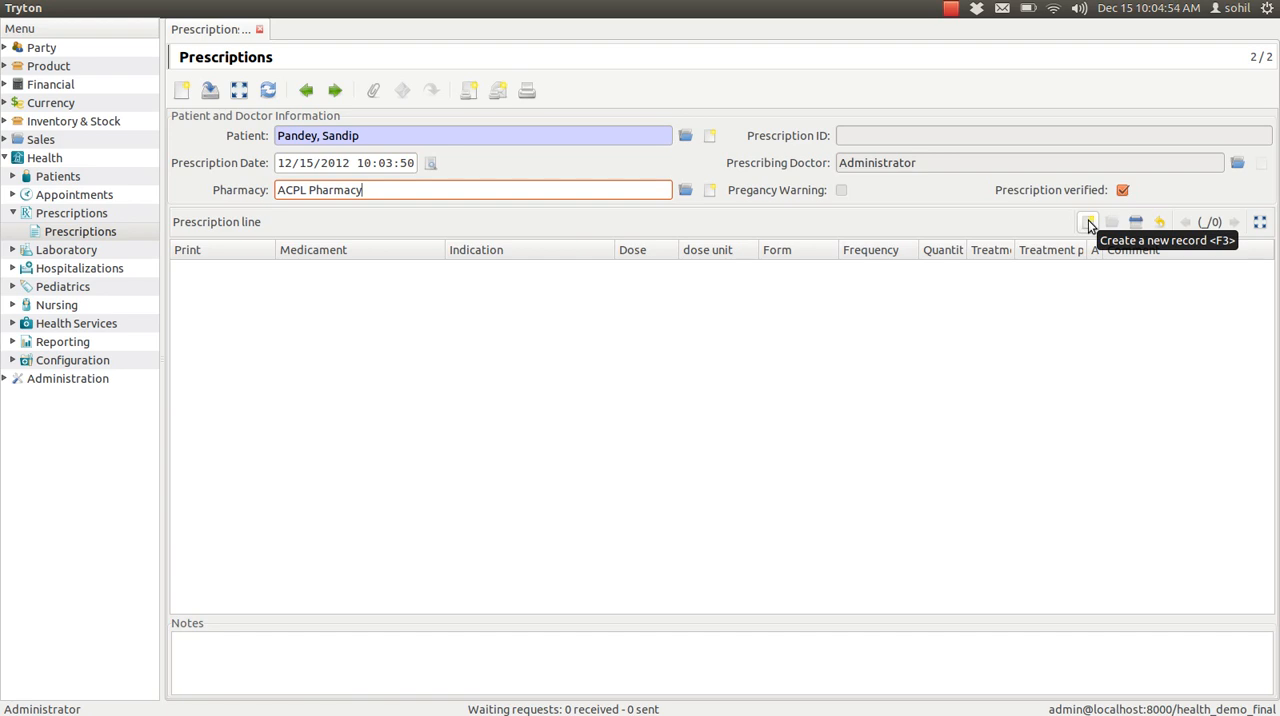
Add a new prescription line and pick morphine as its medicament
click(1088, 221)
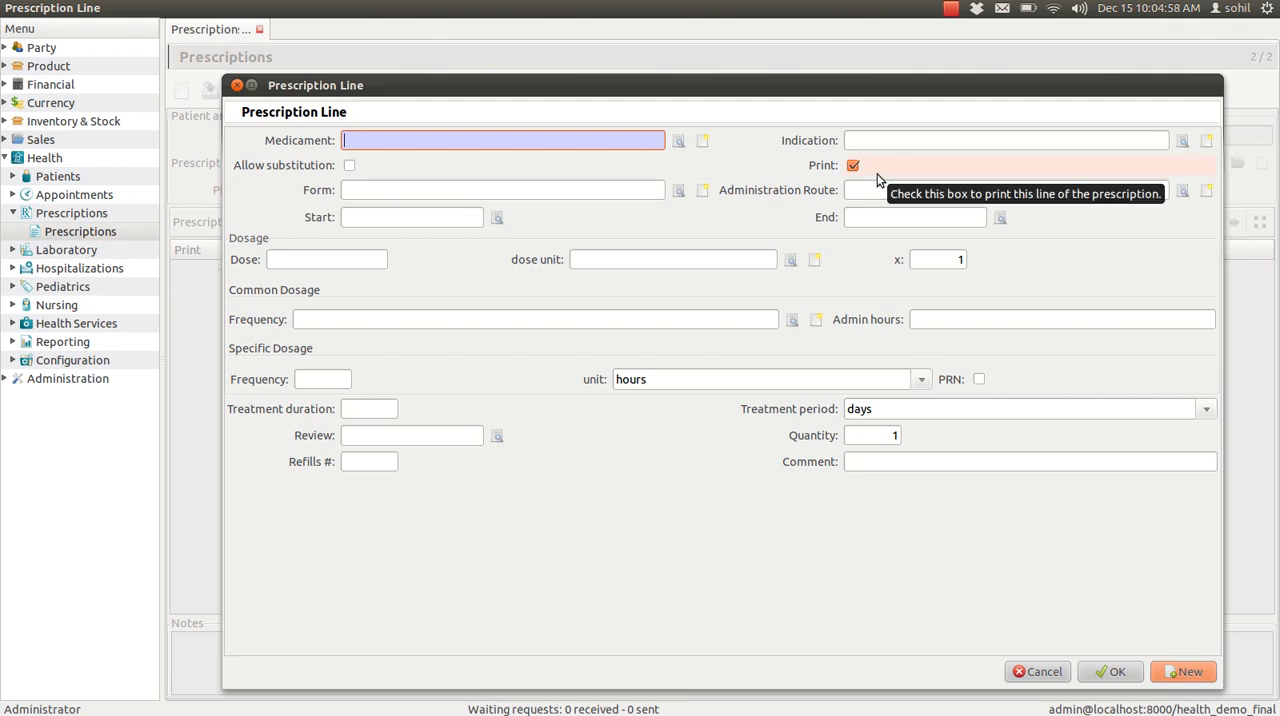
mouse_move(307, 148)
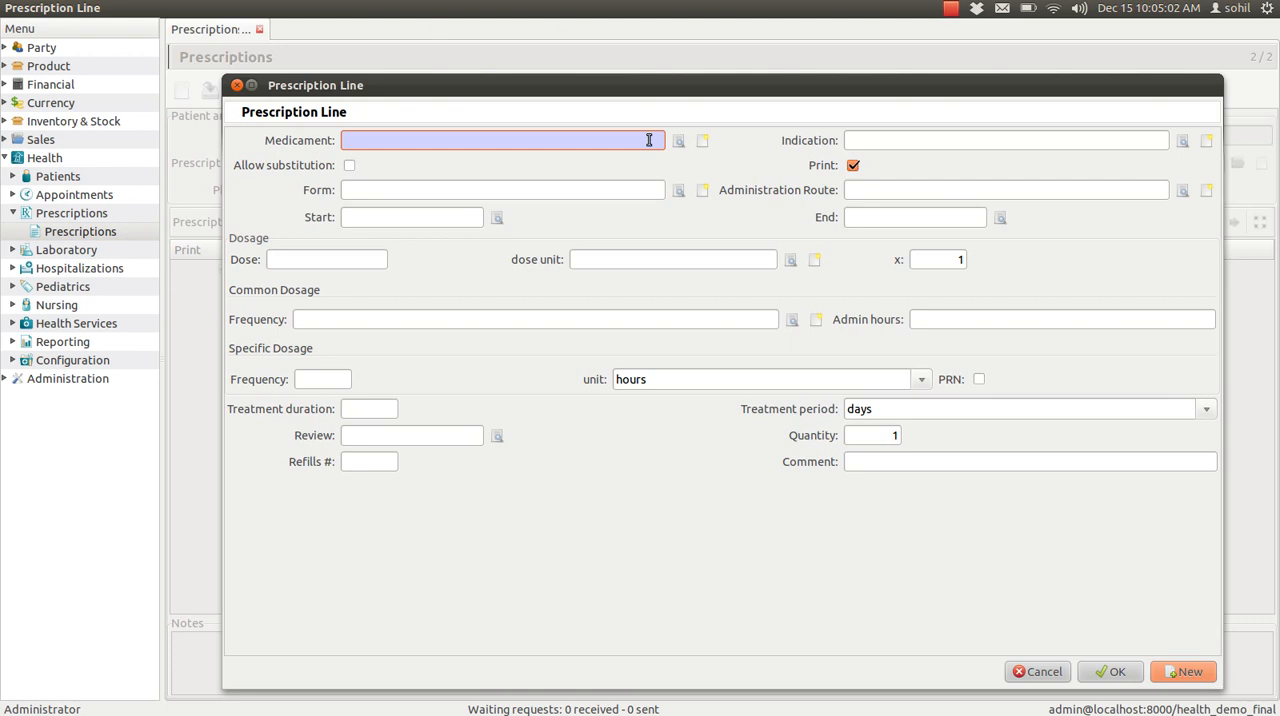
mouse_move(676, 140)
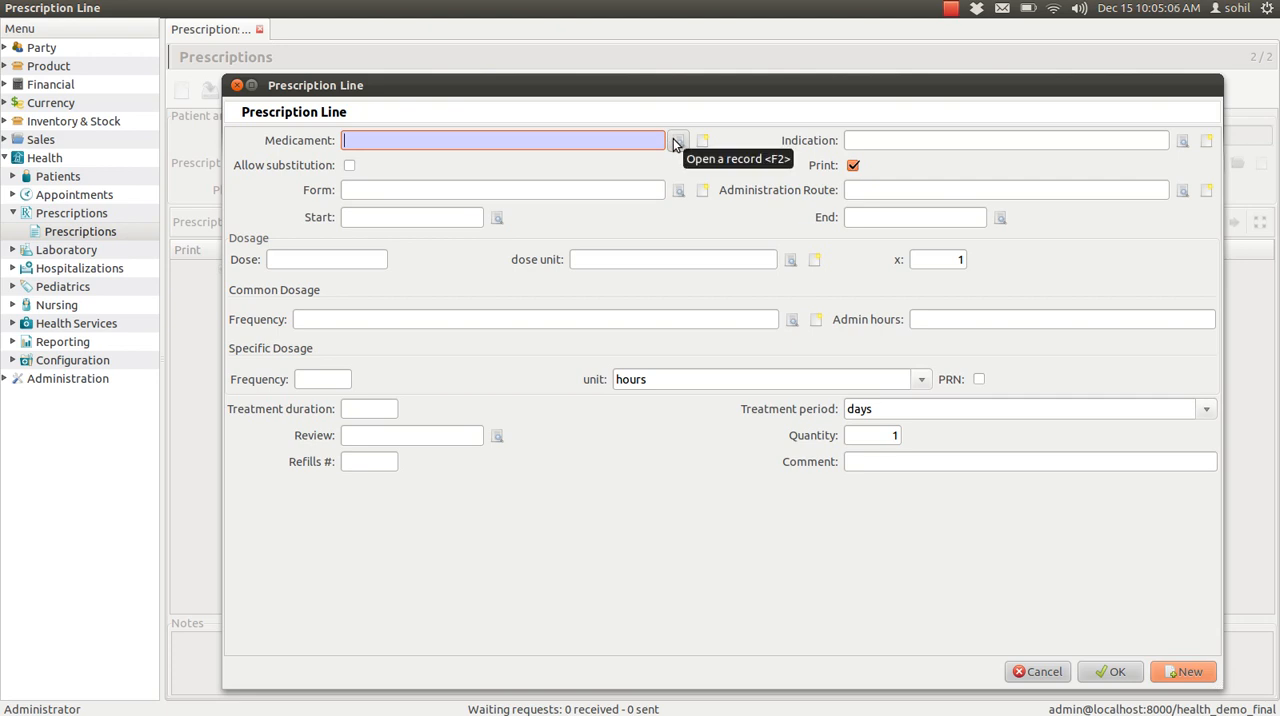
click(678, 140)
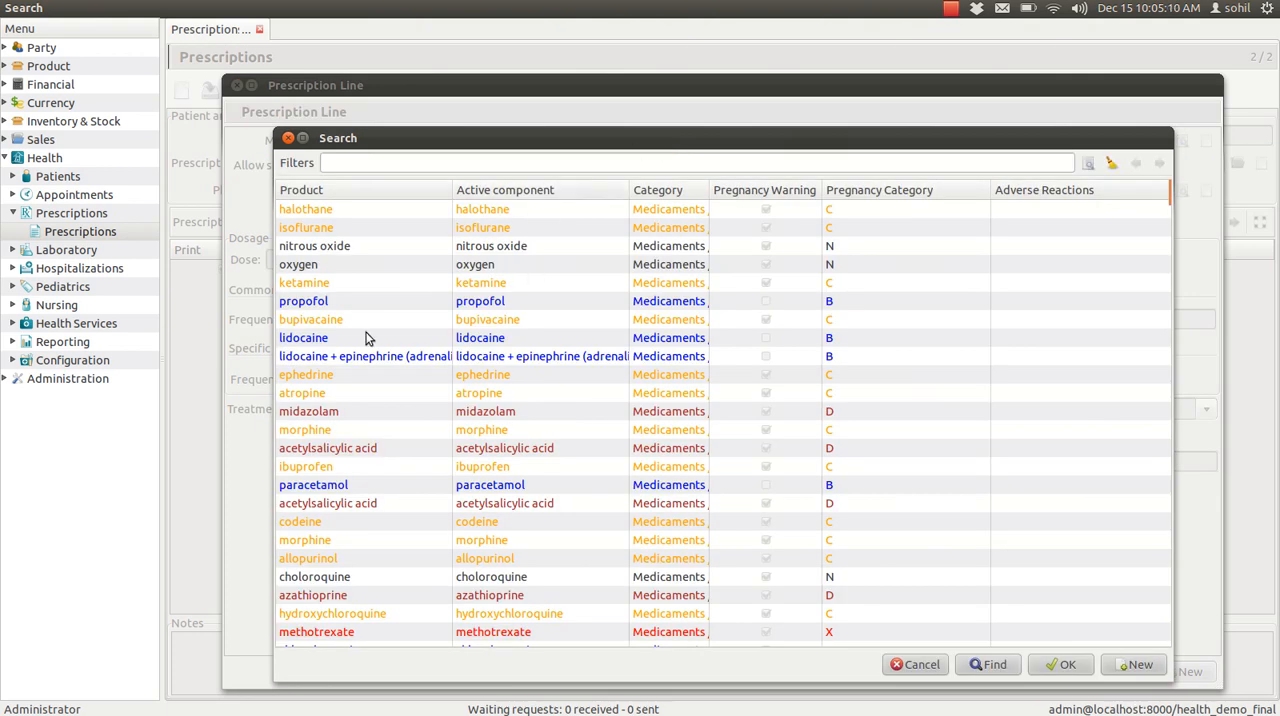
click(305, 429)
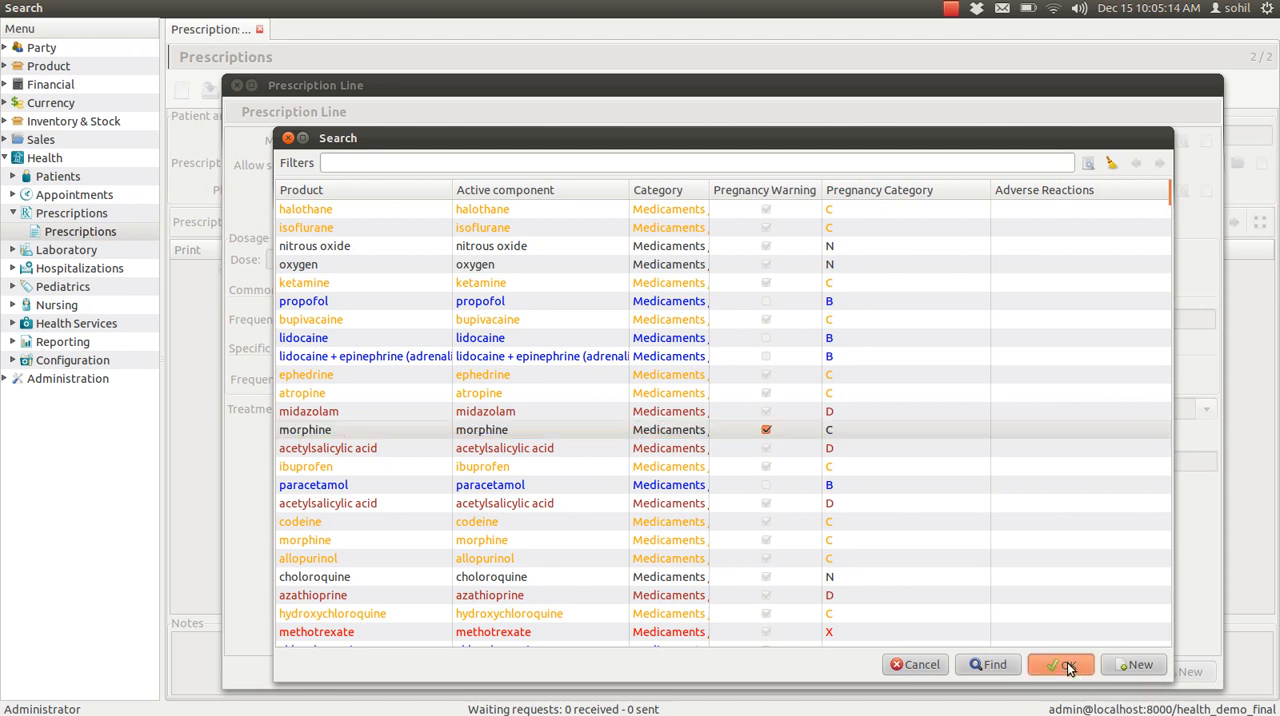
click(1060, 664)
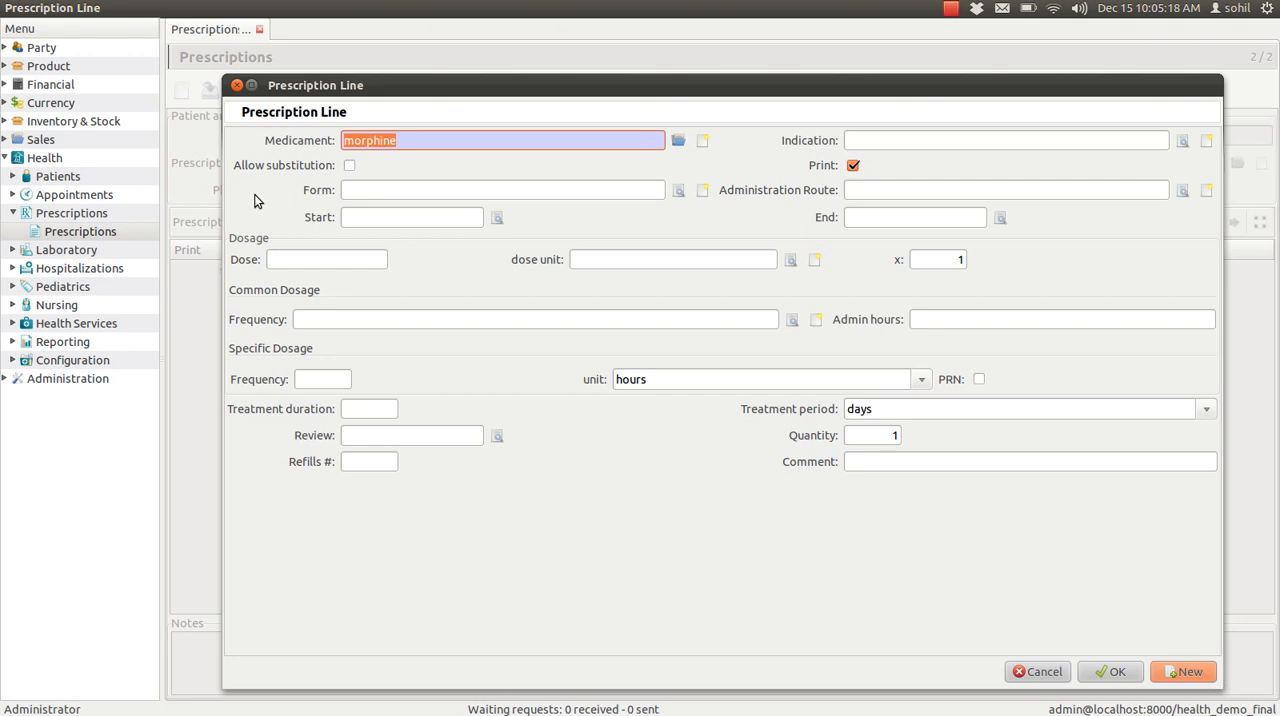
mouse_move(603, 183)
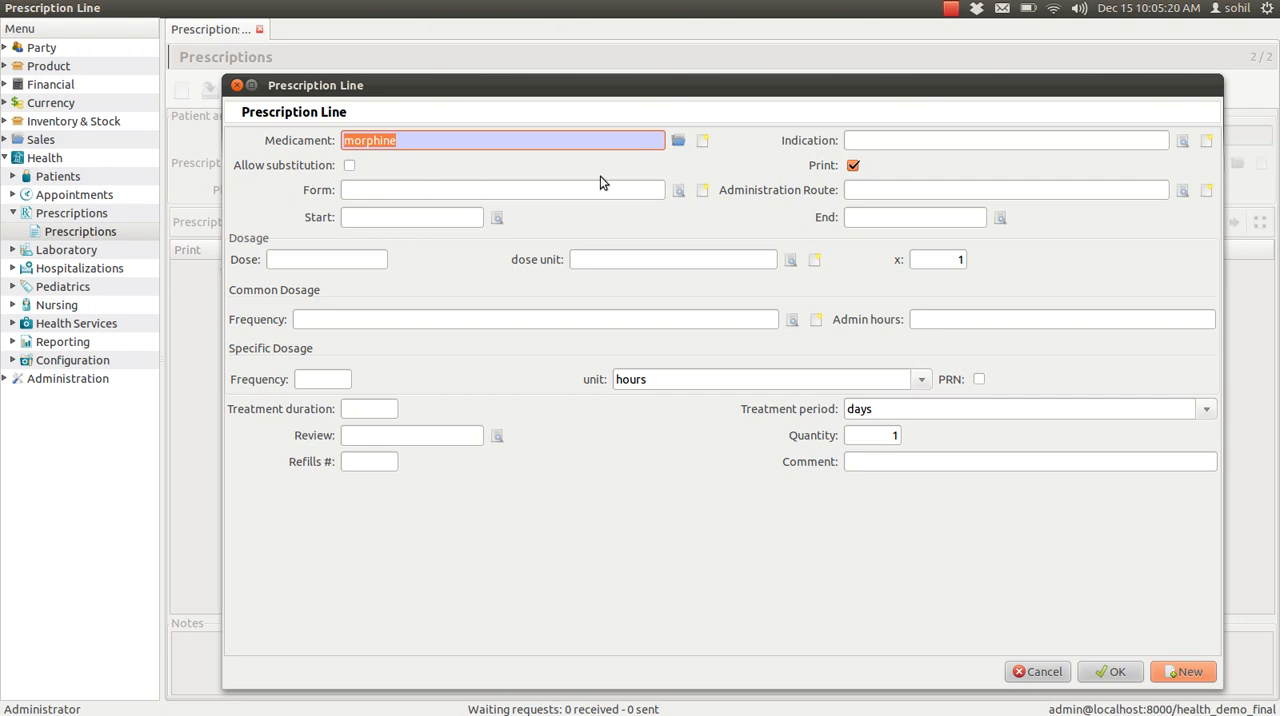
mouse_move(588, 189)
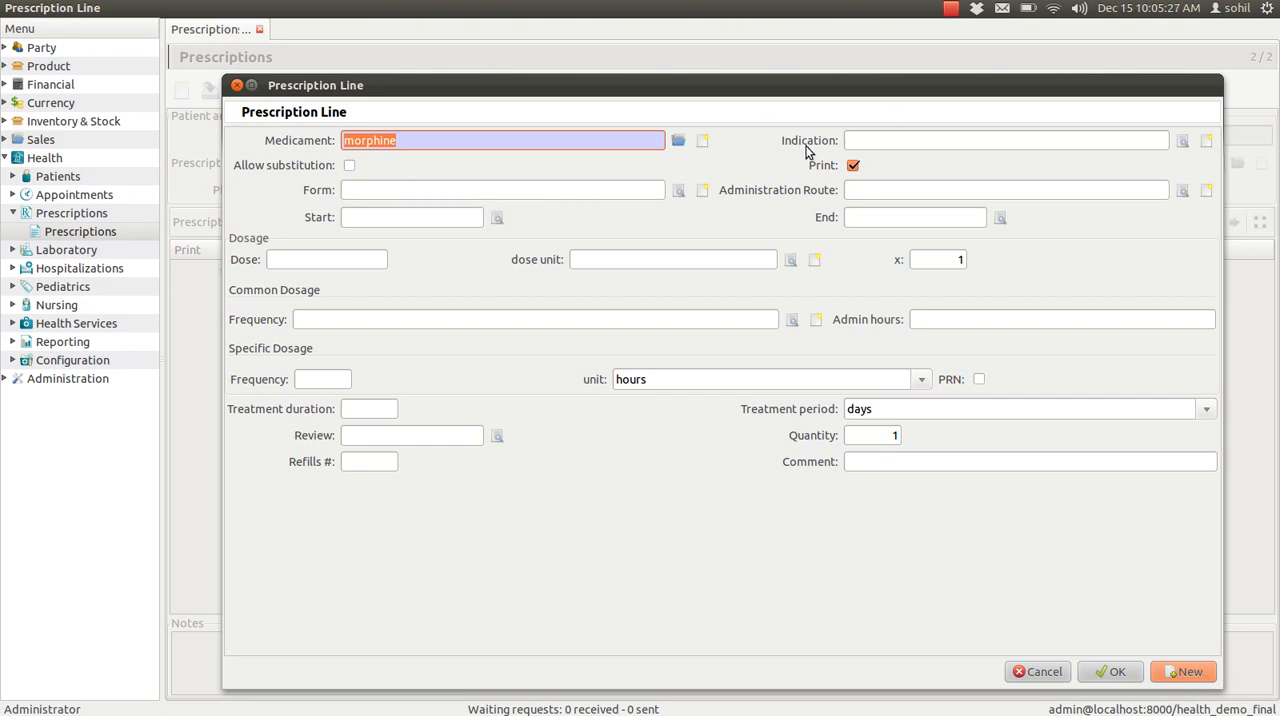
mouse_move(808, 197)
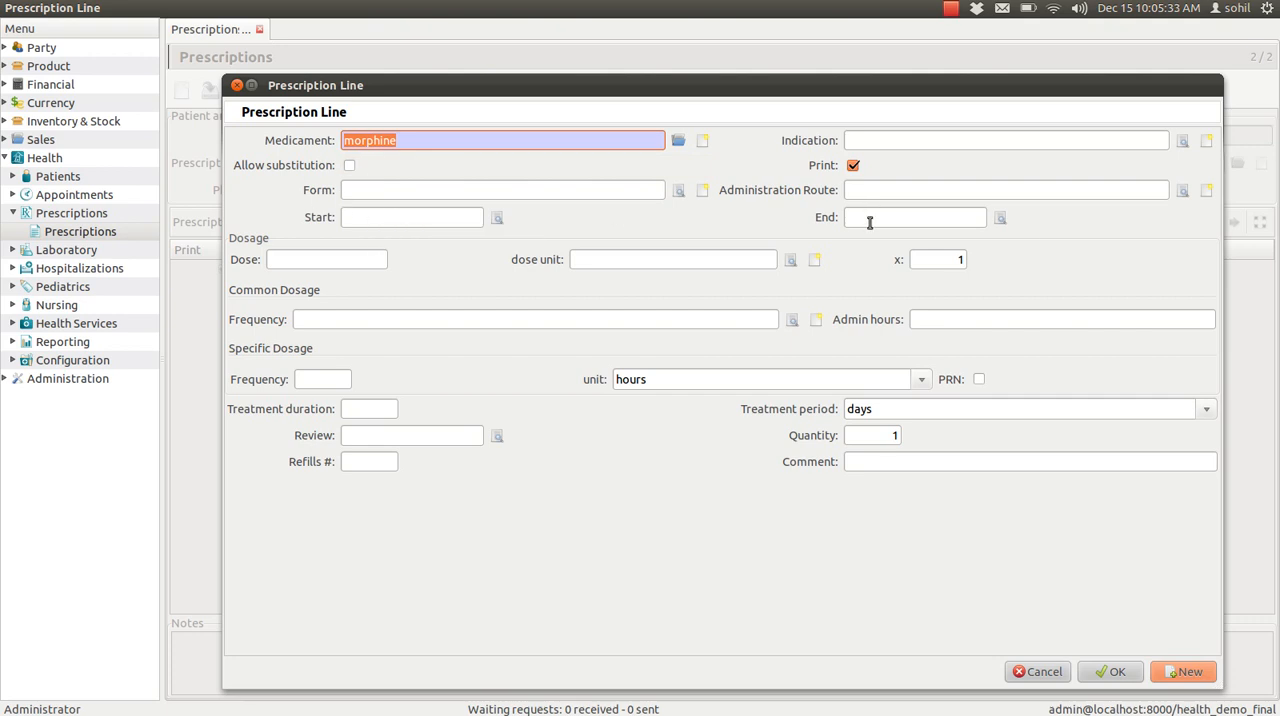
mouse_move(327, 259)
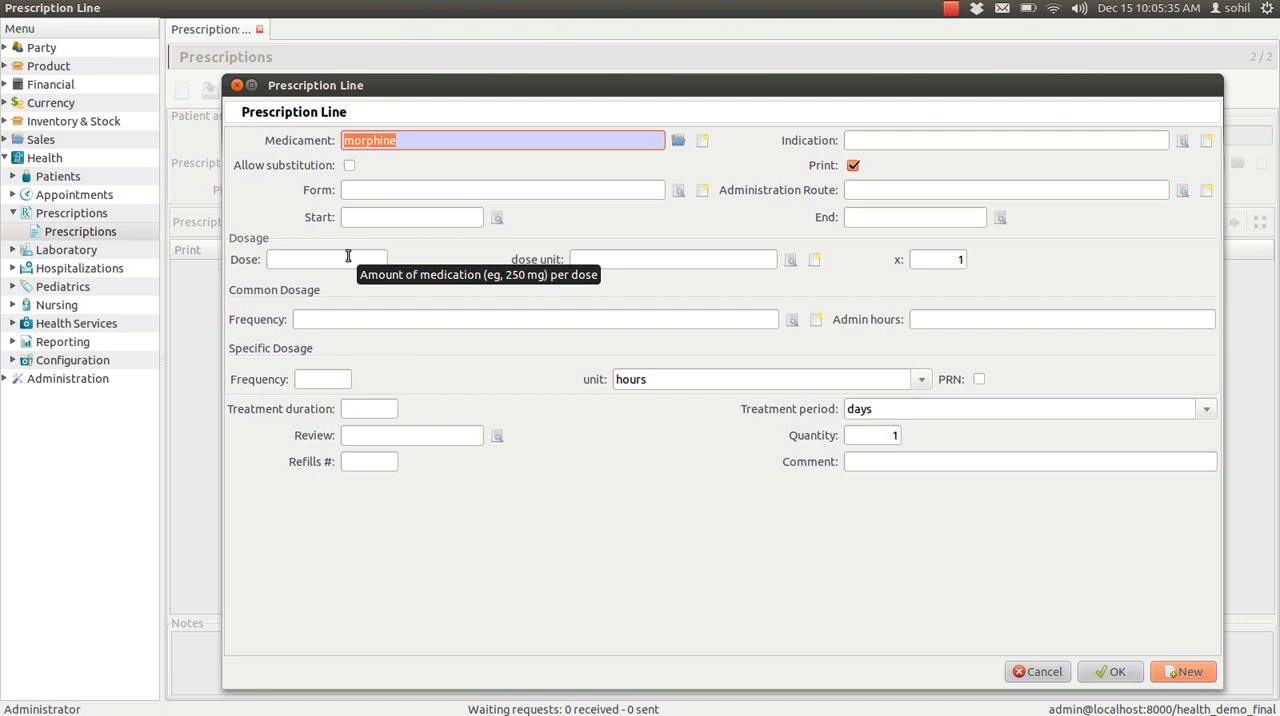
mouse_move(342, 360)
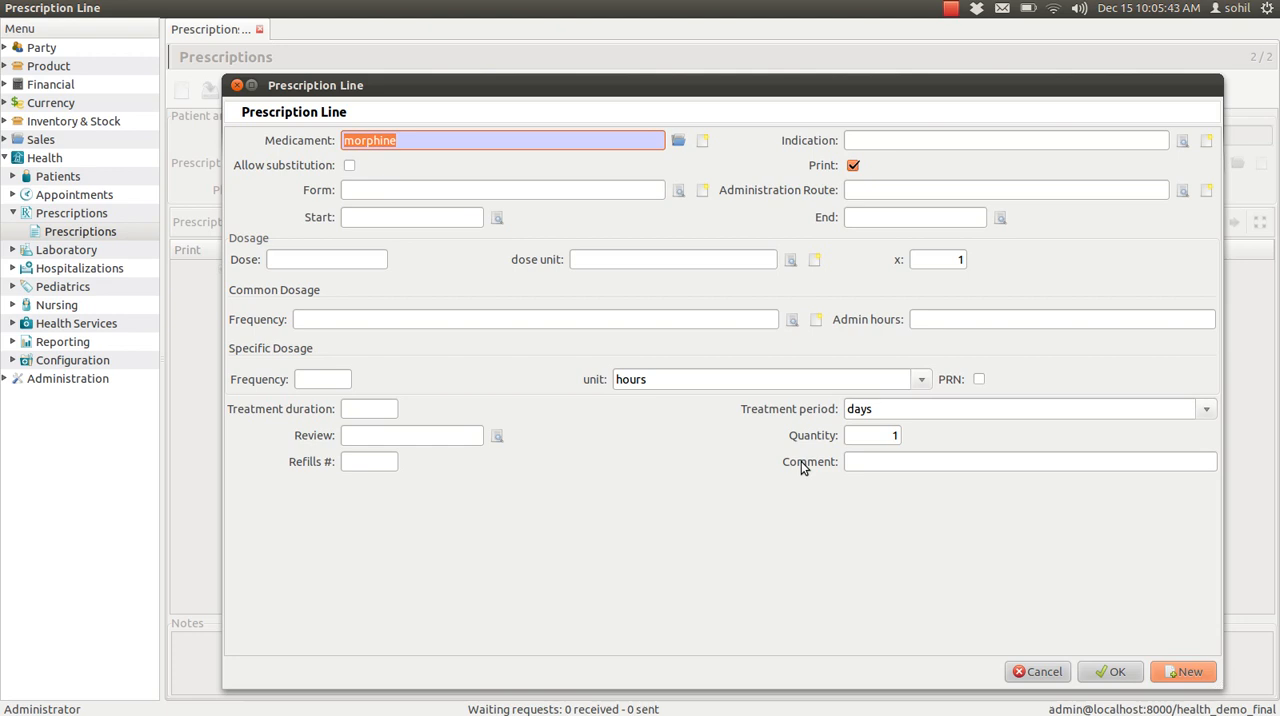
mouse_move(1097, 672)
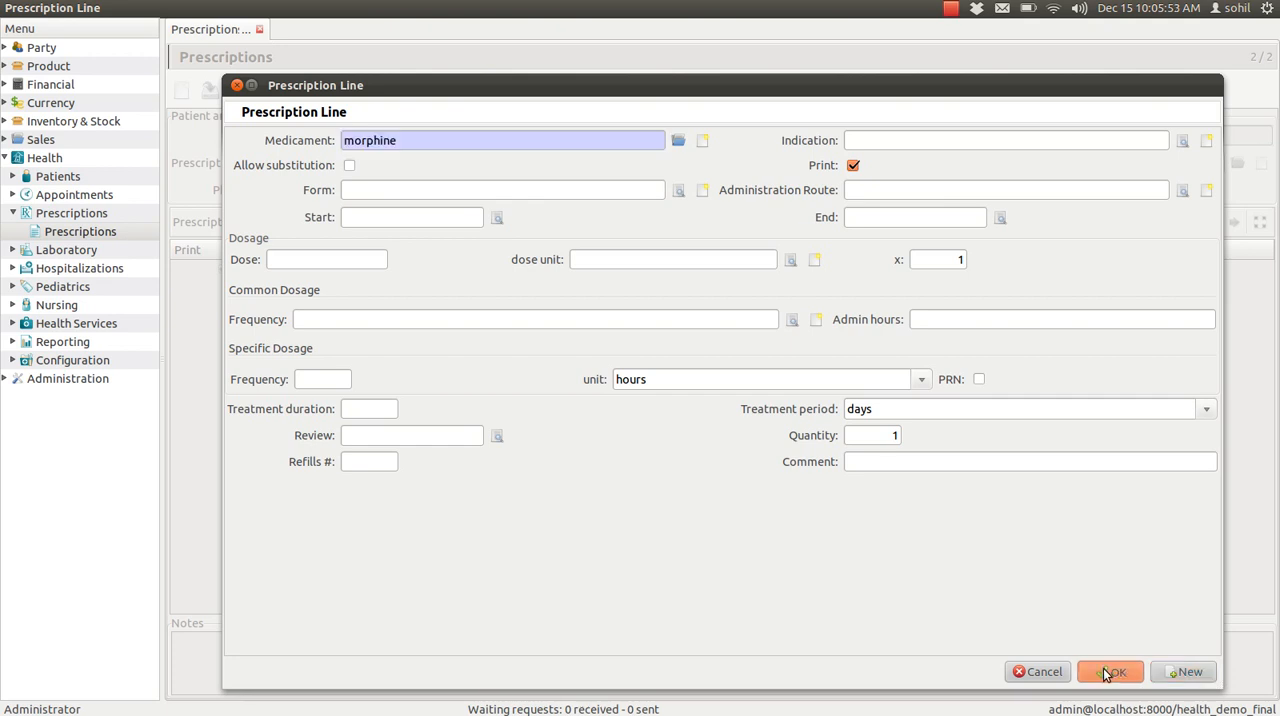
Confirm the morphine line, leaving quantity 1 with print enabled
click(1110, 671)
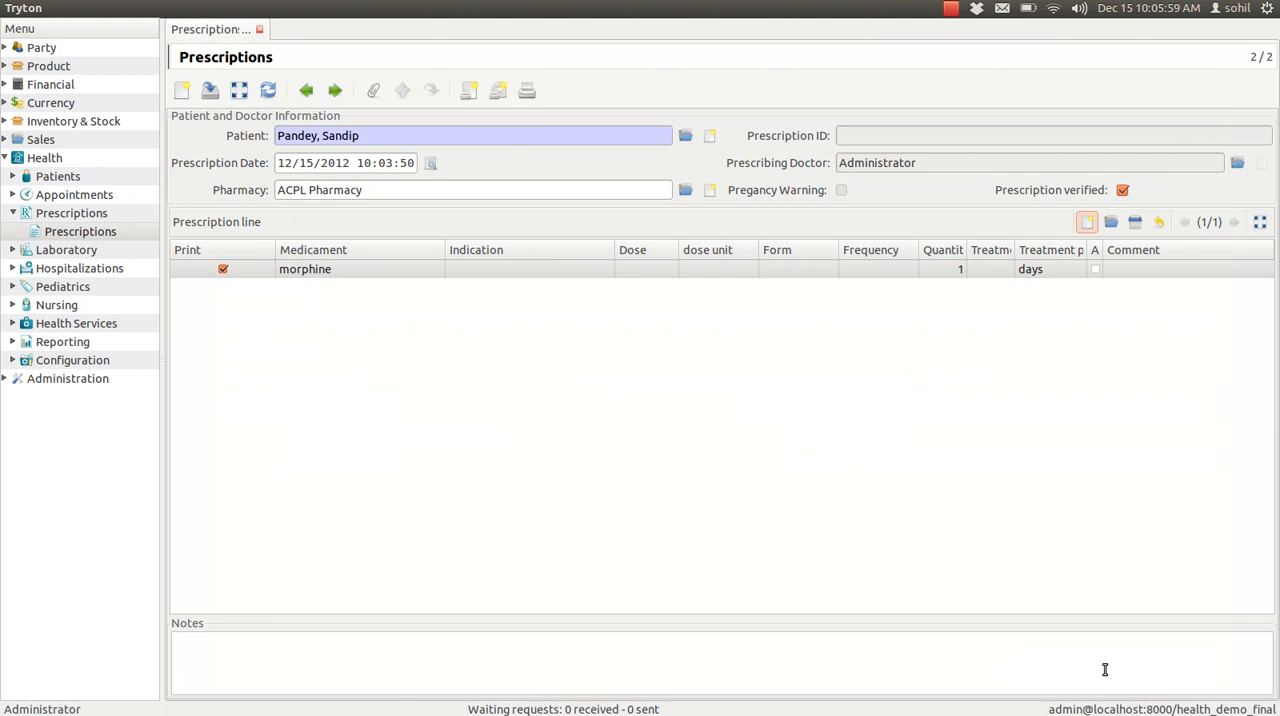
mouse_move(1191, 485)
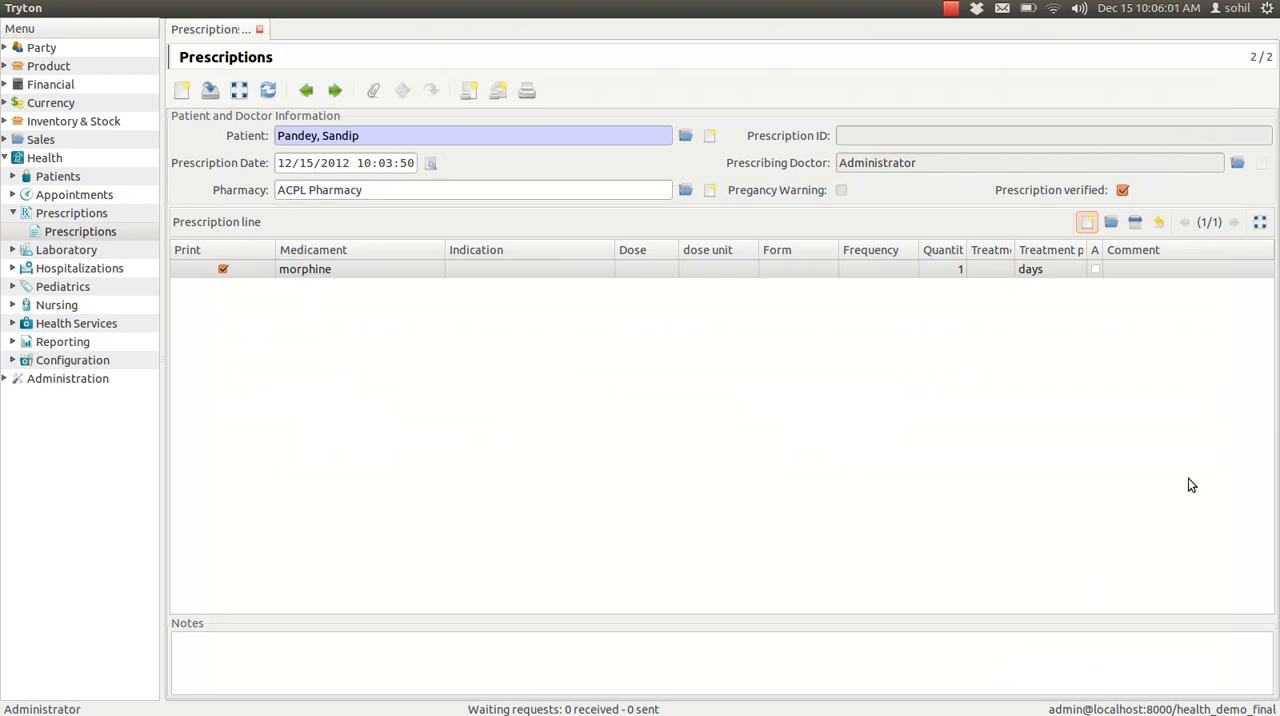
mouse_move(1087, 222)
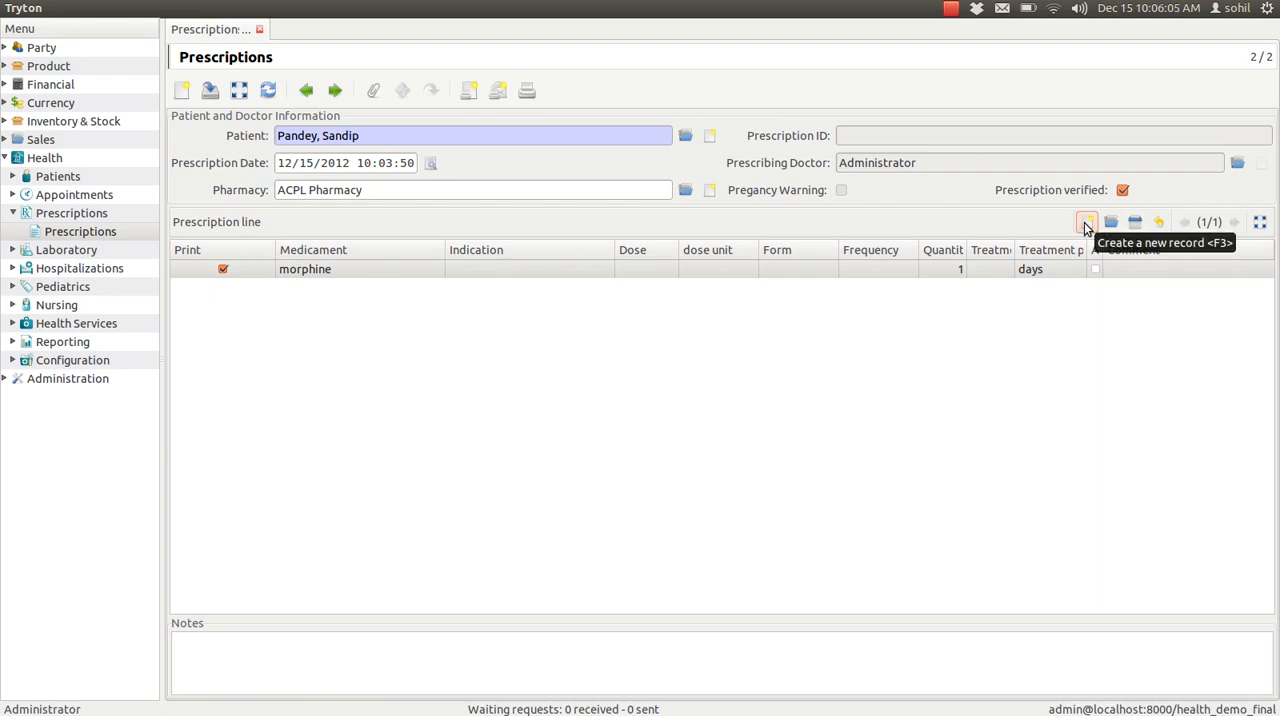
Add a paracetamol prescription line with quantity 1 and print enabled
click(1086, 222)
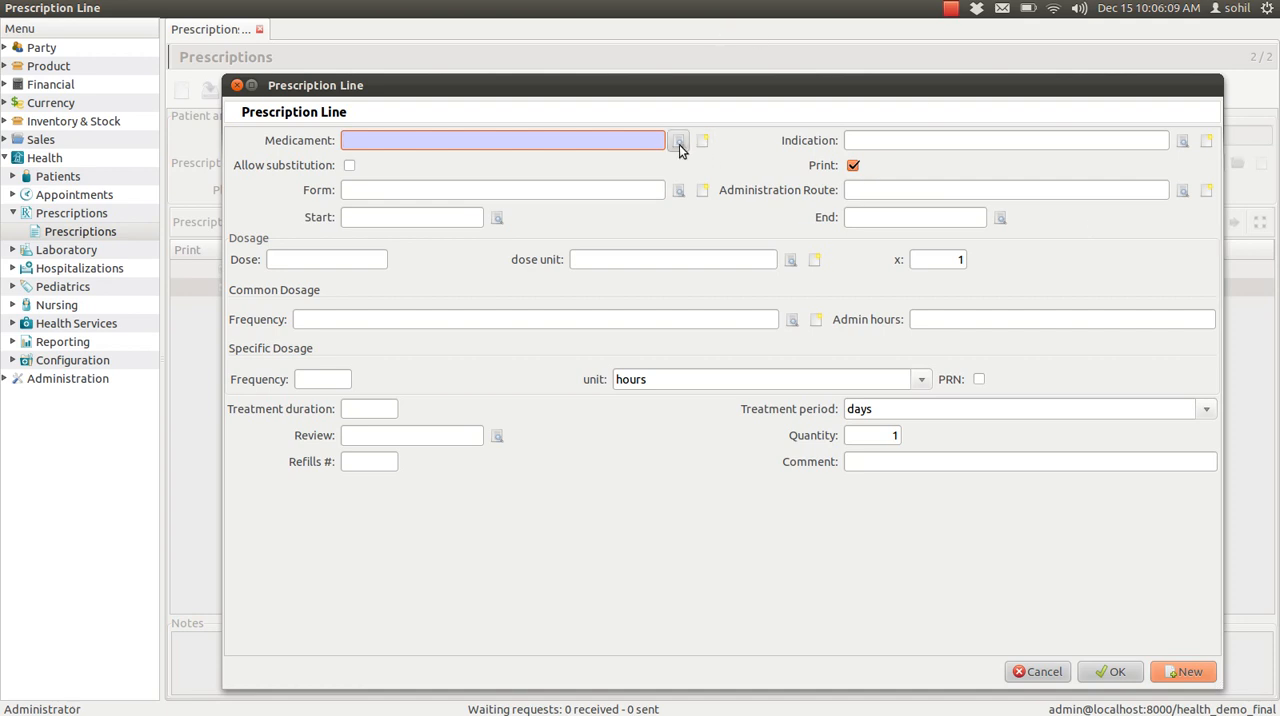
click(678, 140)
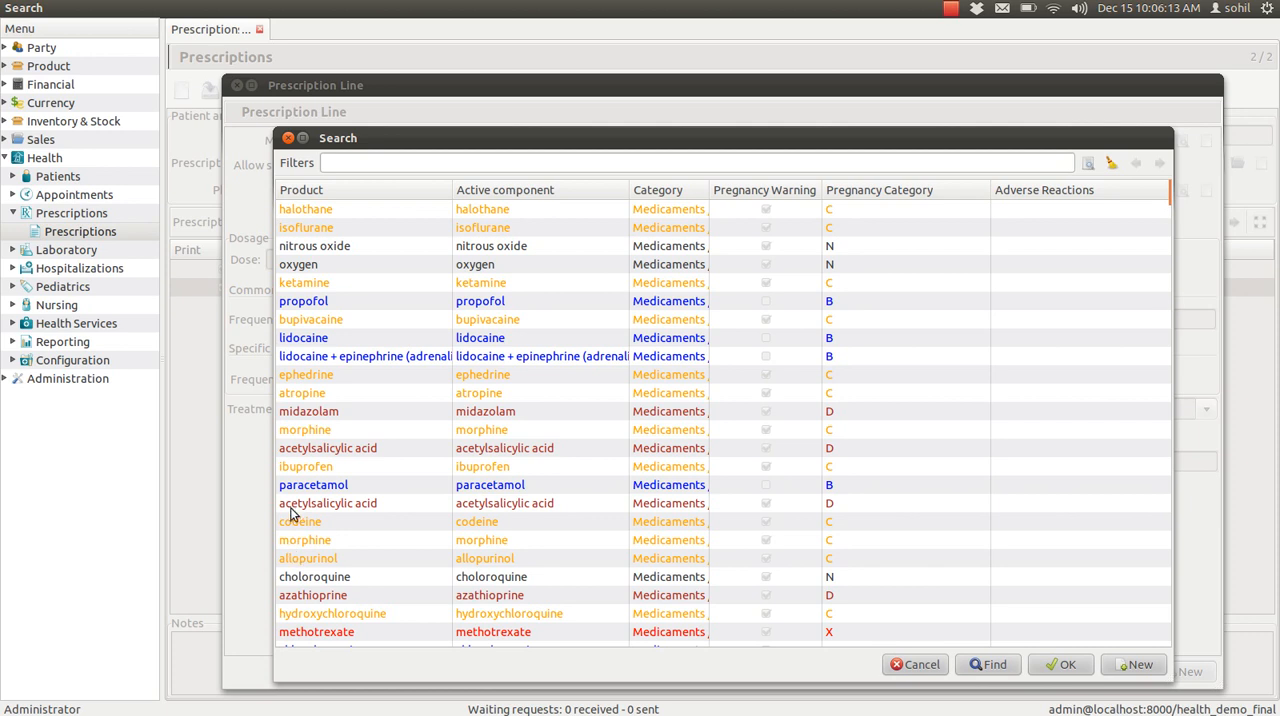
click(313, 484)
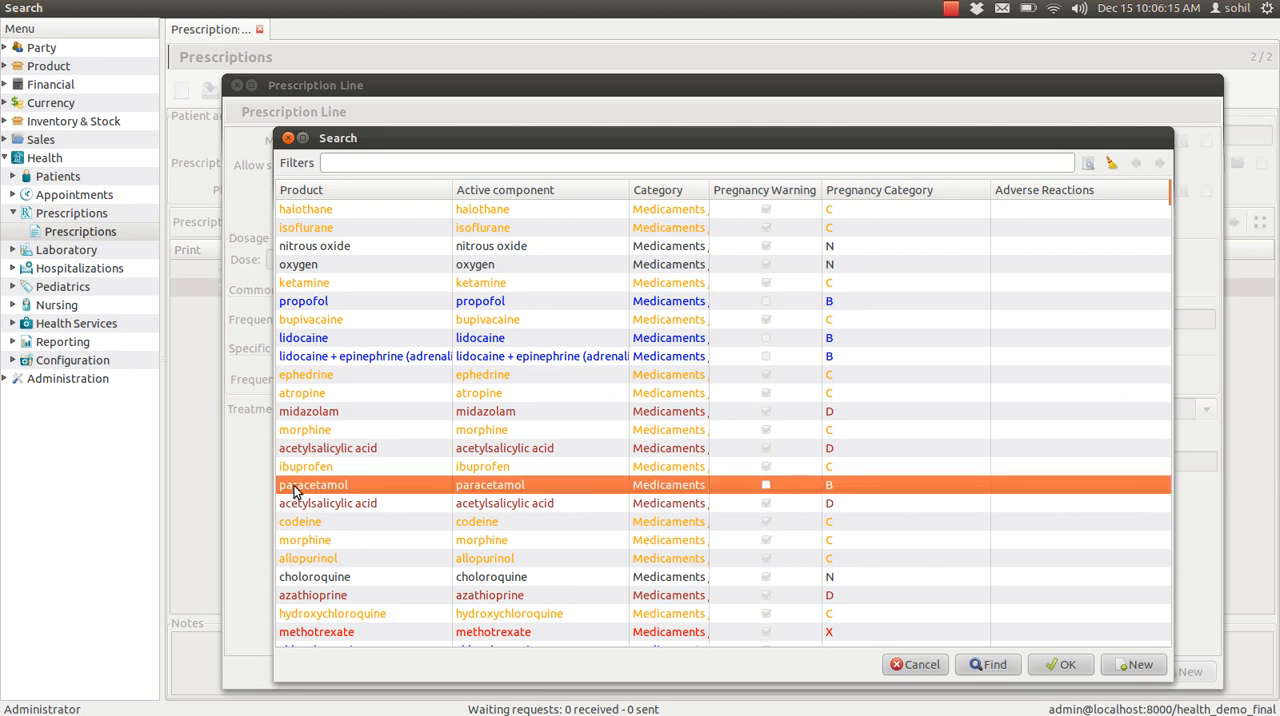
mouse_move(1060, 664)
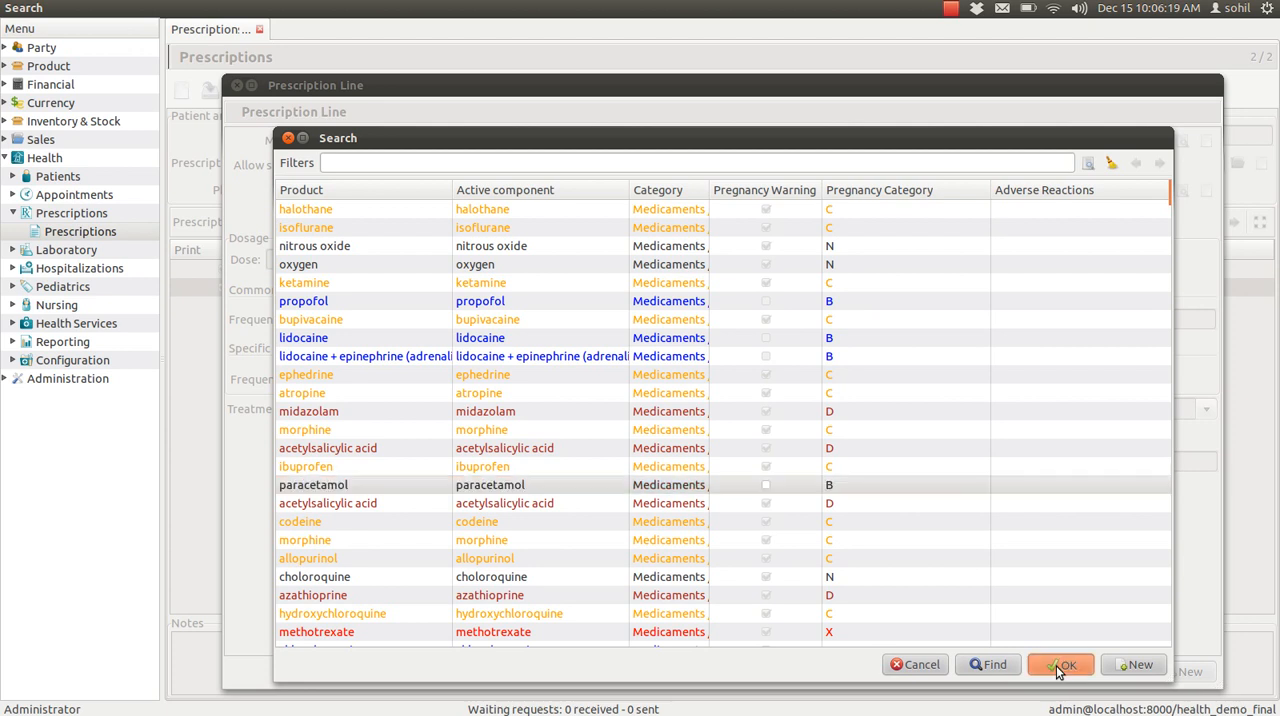
click(1060, 664)
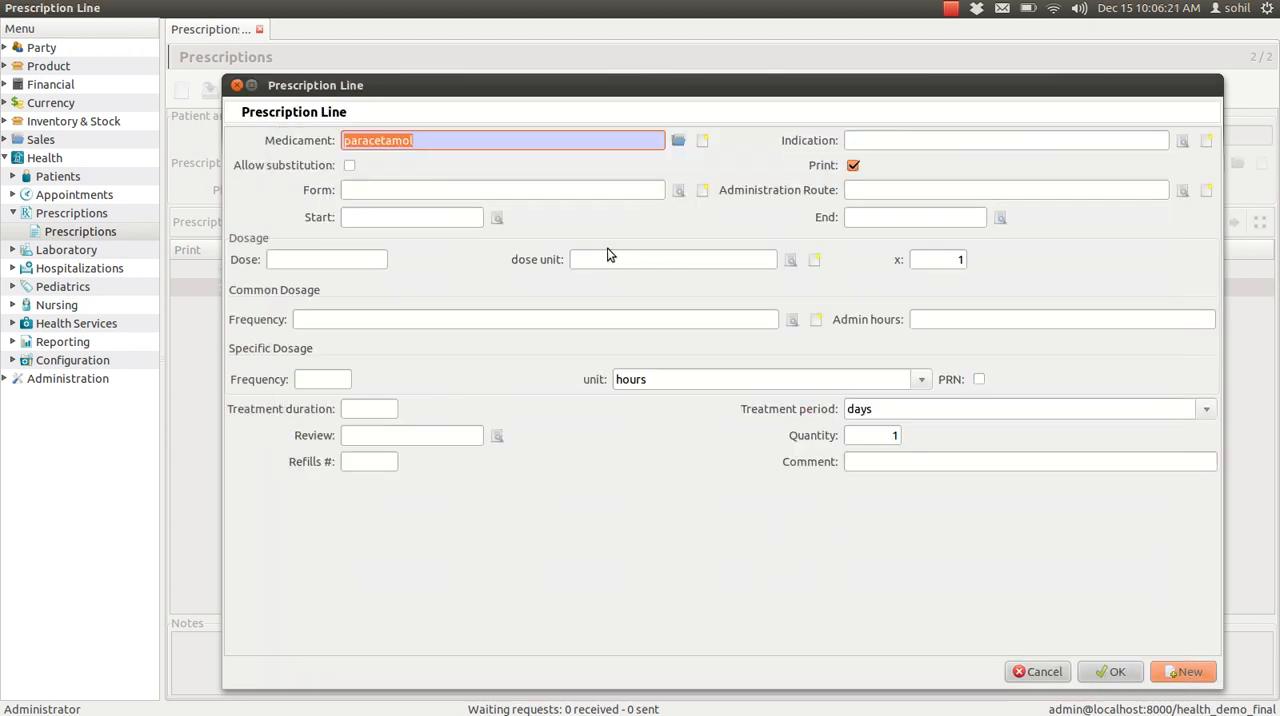
mouse_move(837, 327)
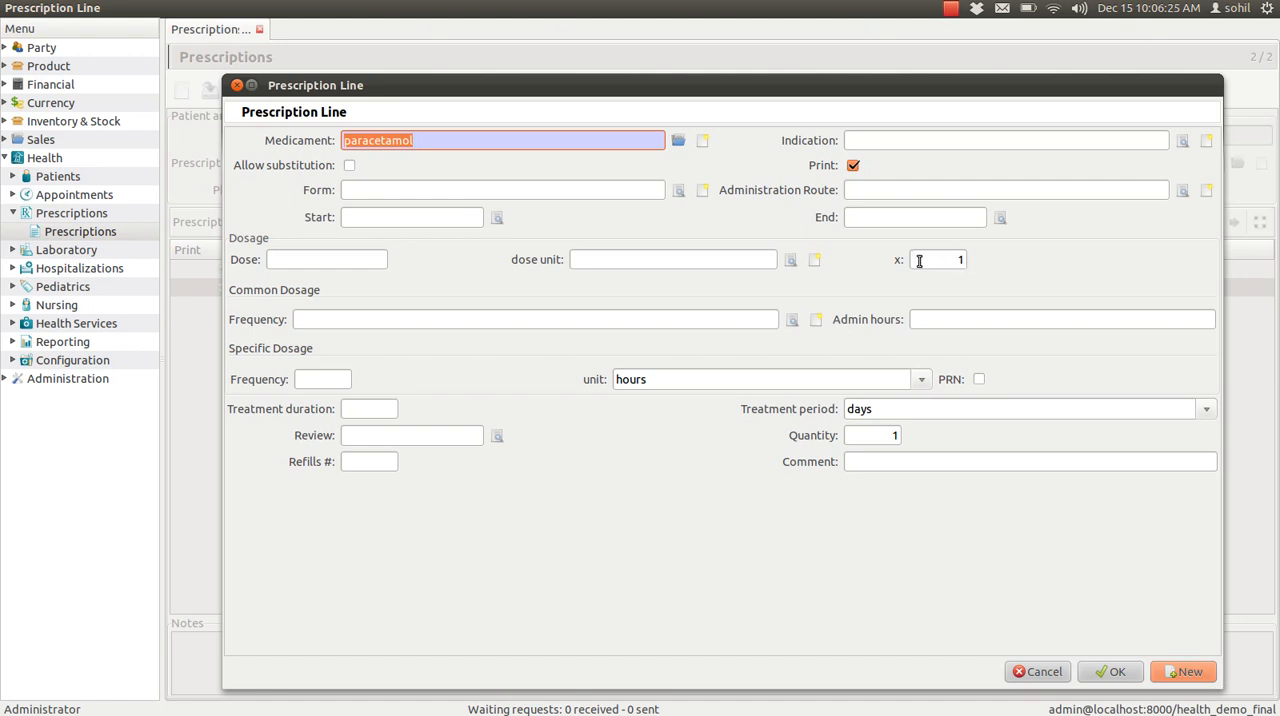
mouse_move(938, 260)
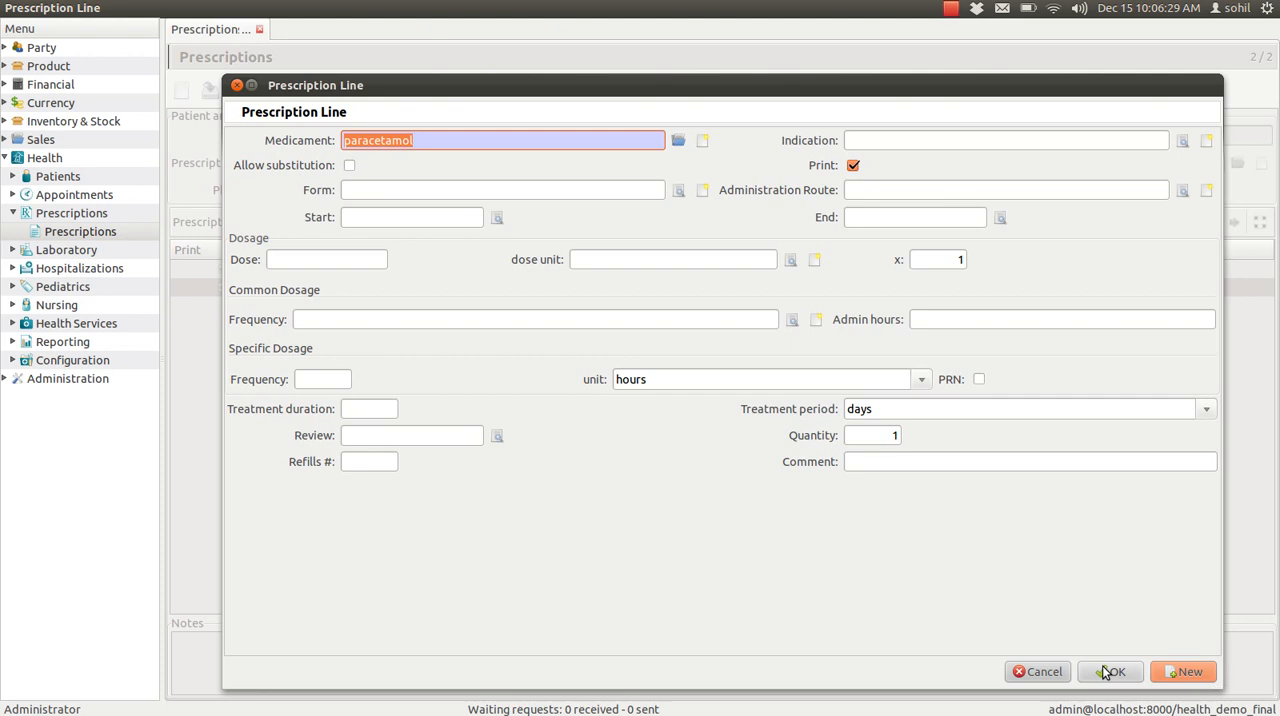
click(1110, 671)
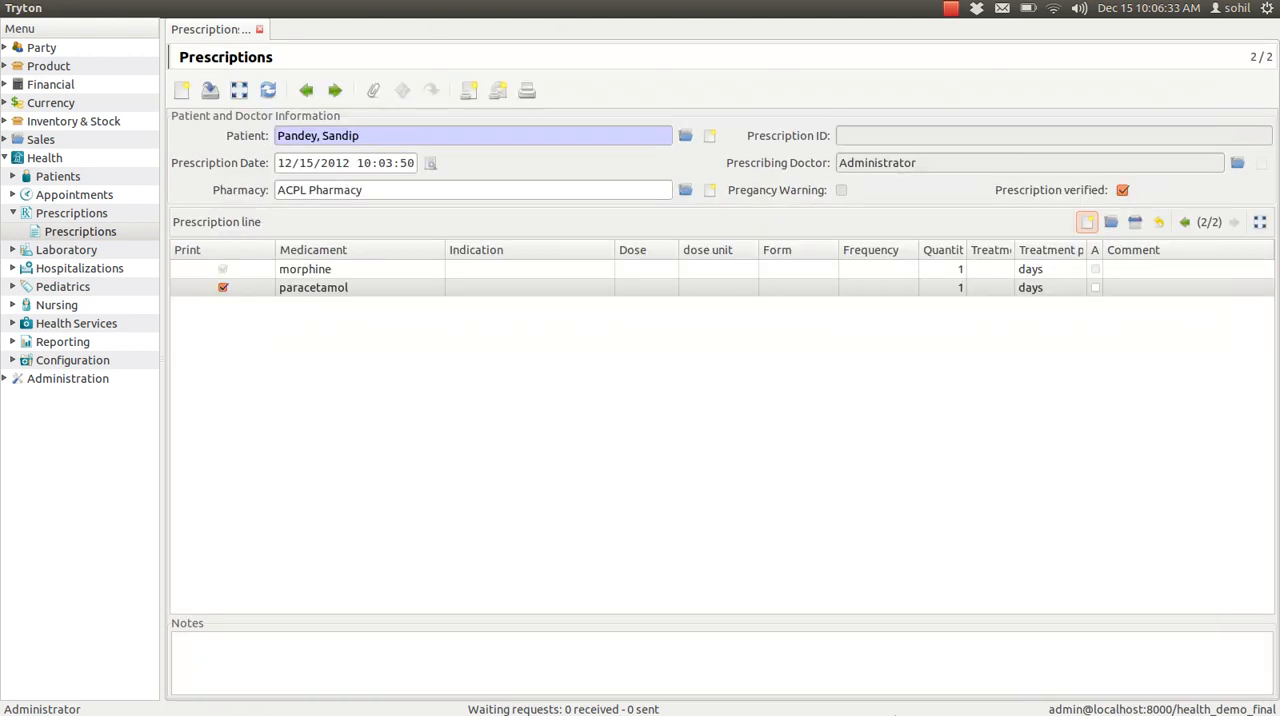
mouse_move(794, 659)
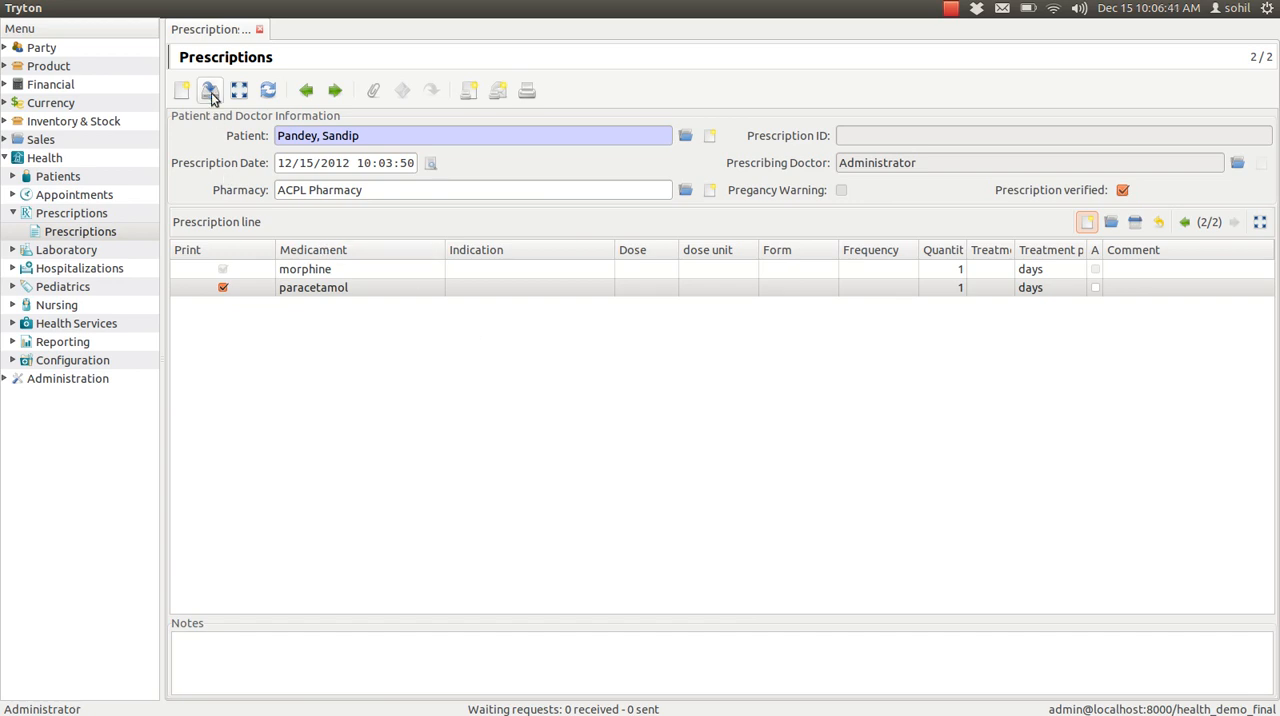
mouse_move(210, 91)
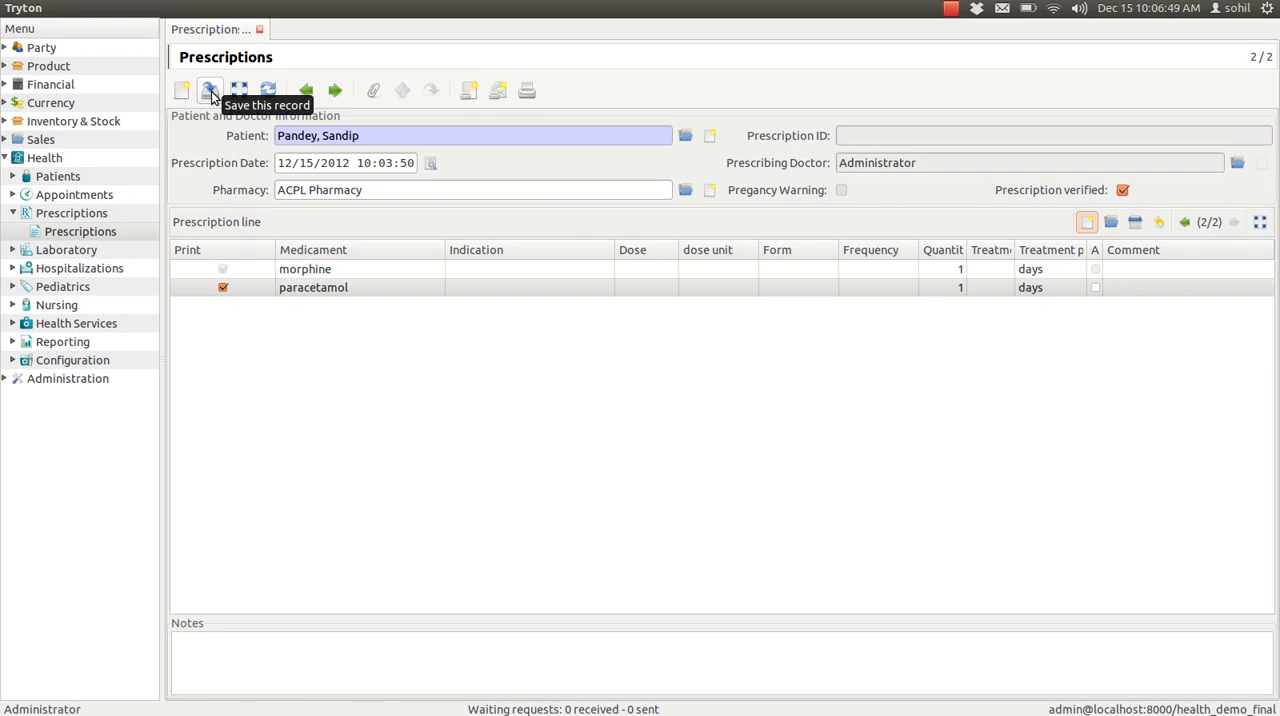
click(210, 91)
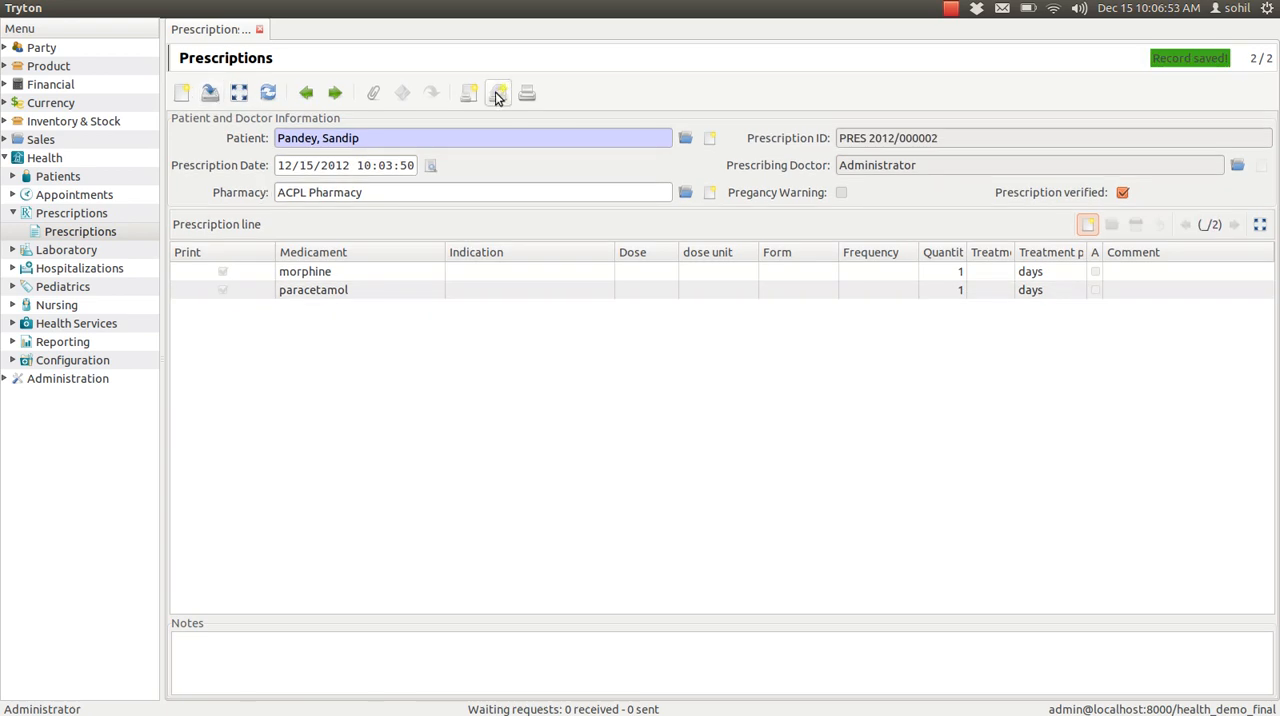
mouse_move(498, 92)
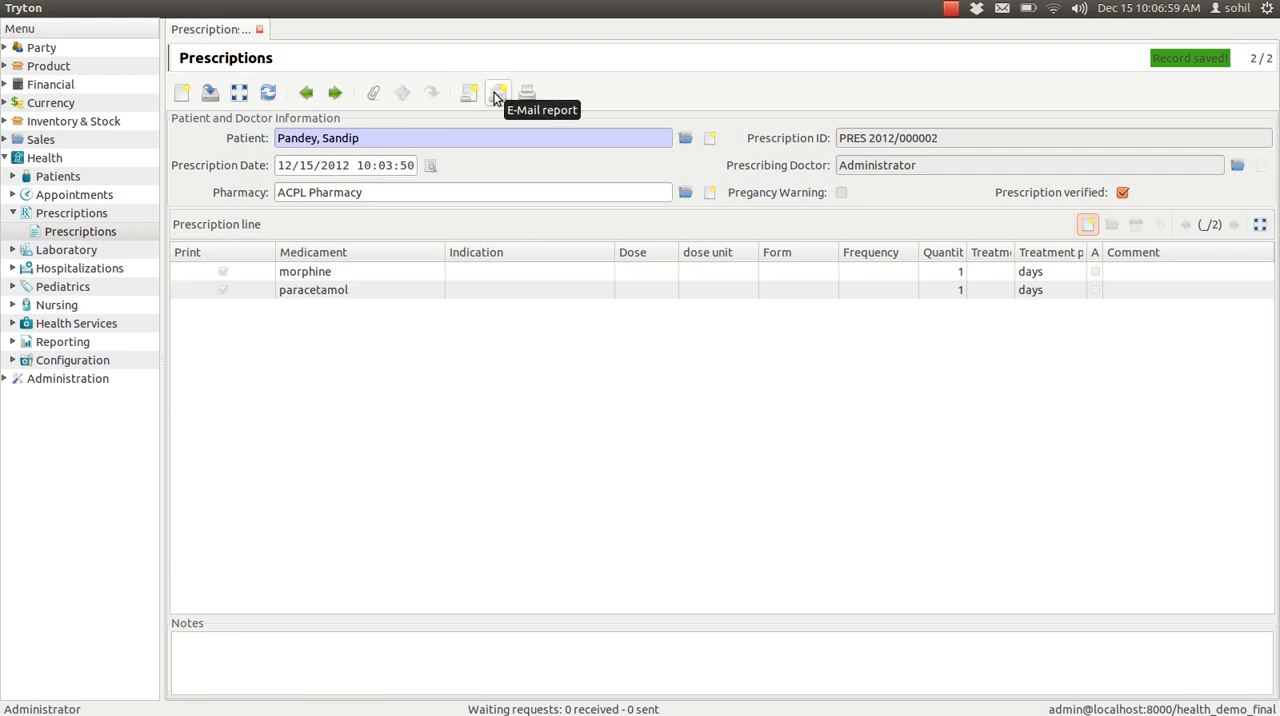
mouse_move(469, 93)
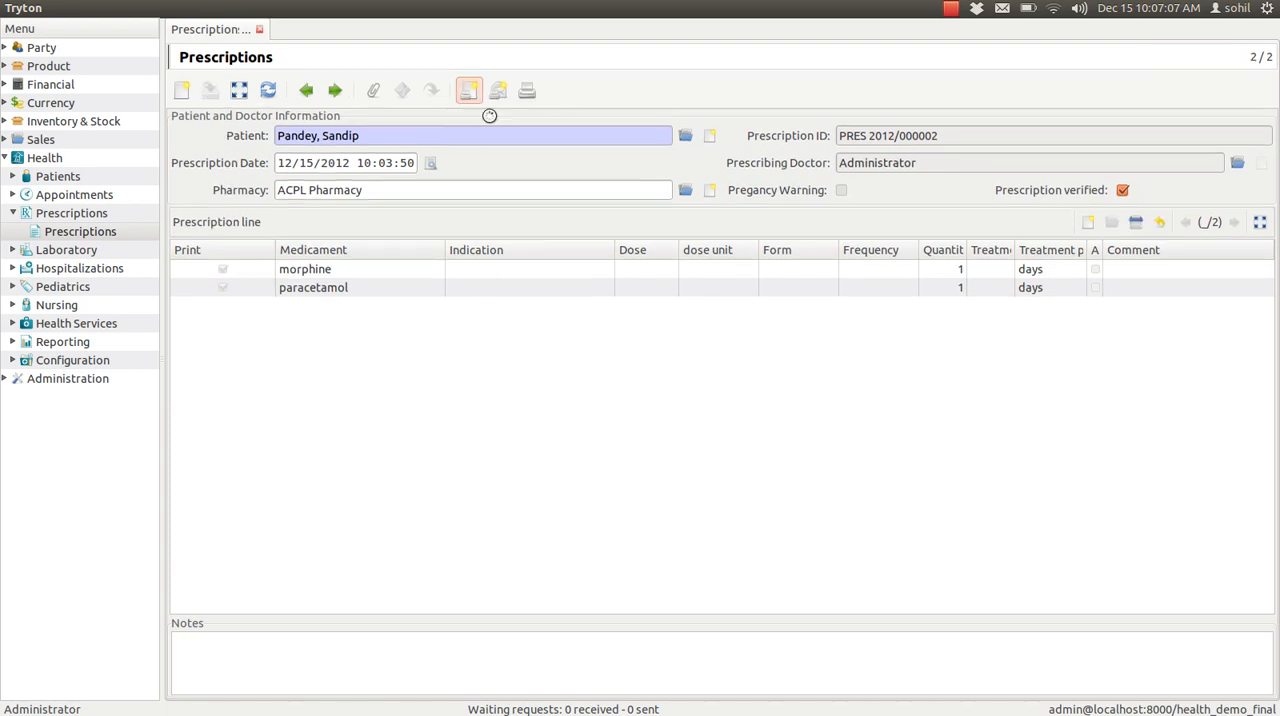
Generate the PRES 2012/000002 report in Writer and review its medicament lines
click(526, 91)
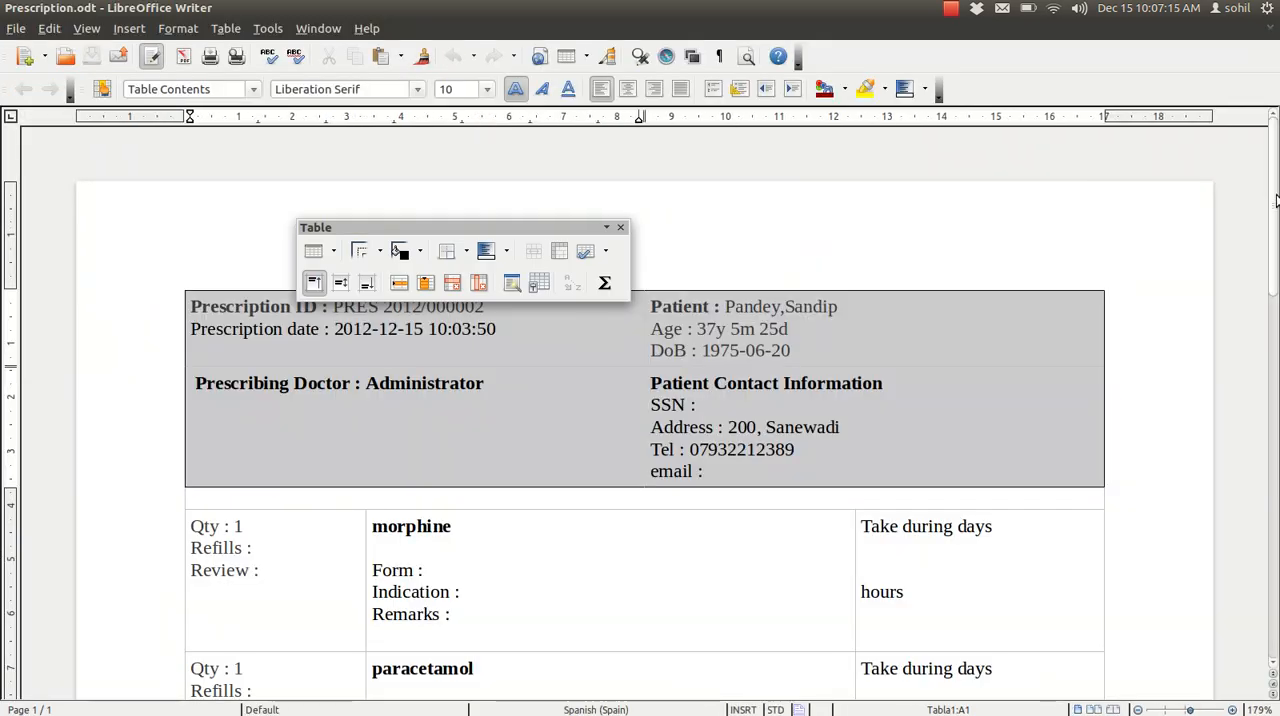
scroll(down, 3)
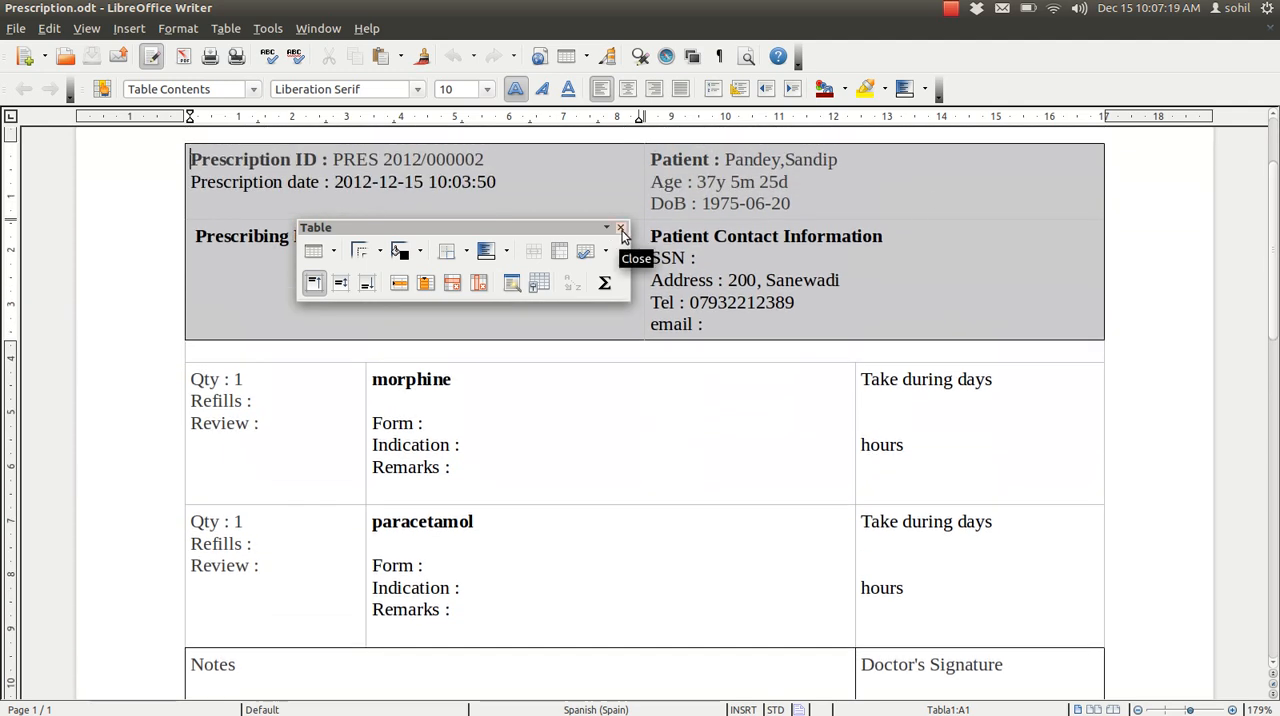
click(621, 228)
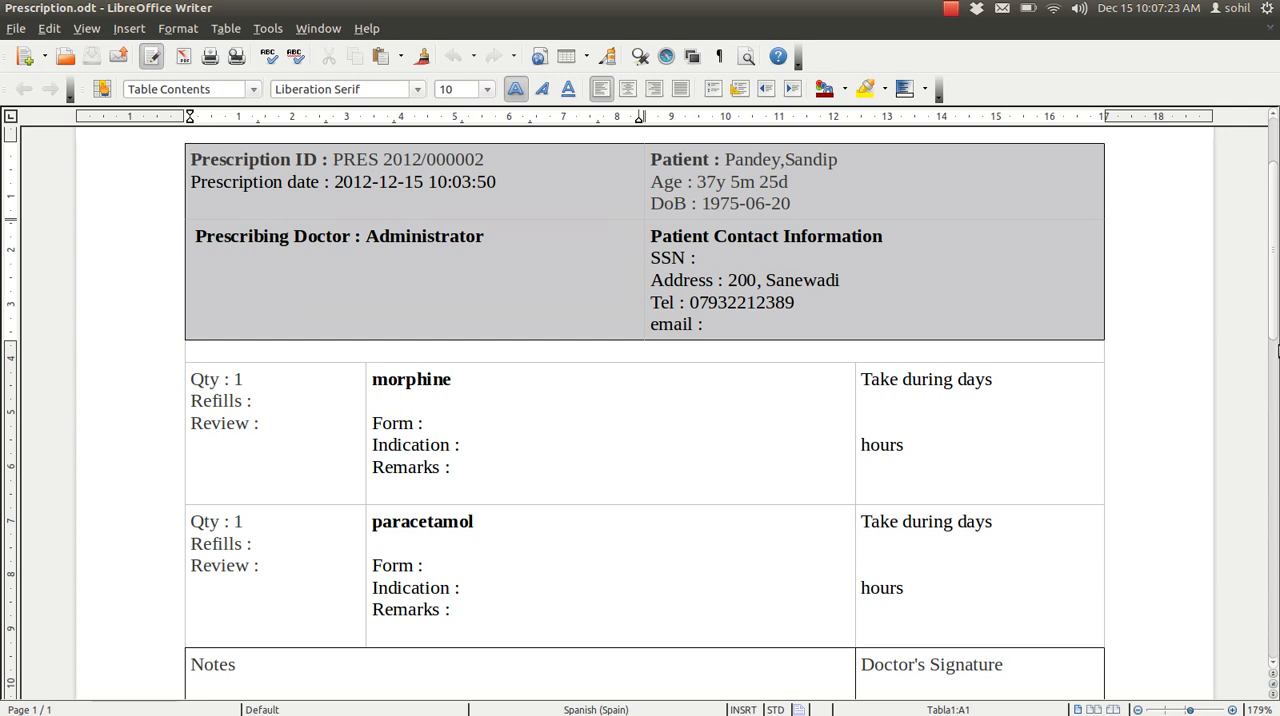
scroll(up, 3)
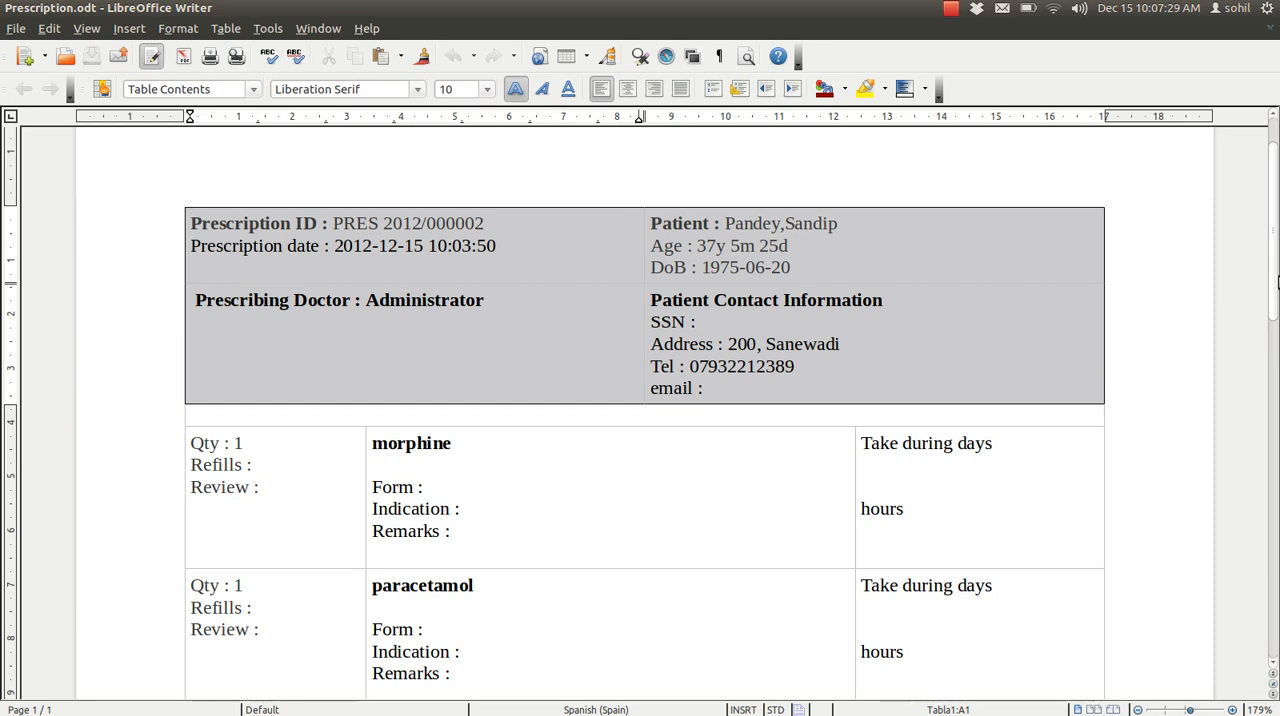
scroll(down, 3)
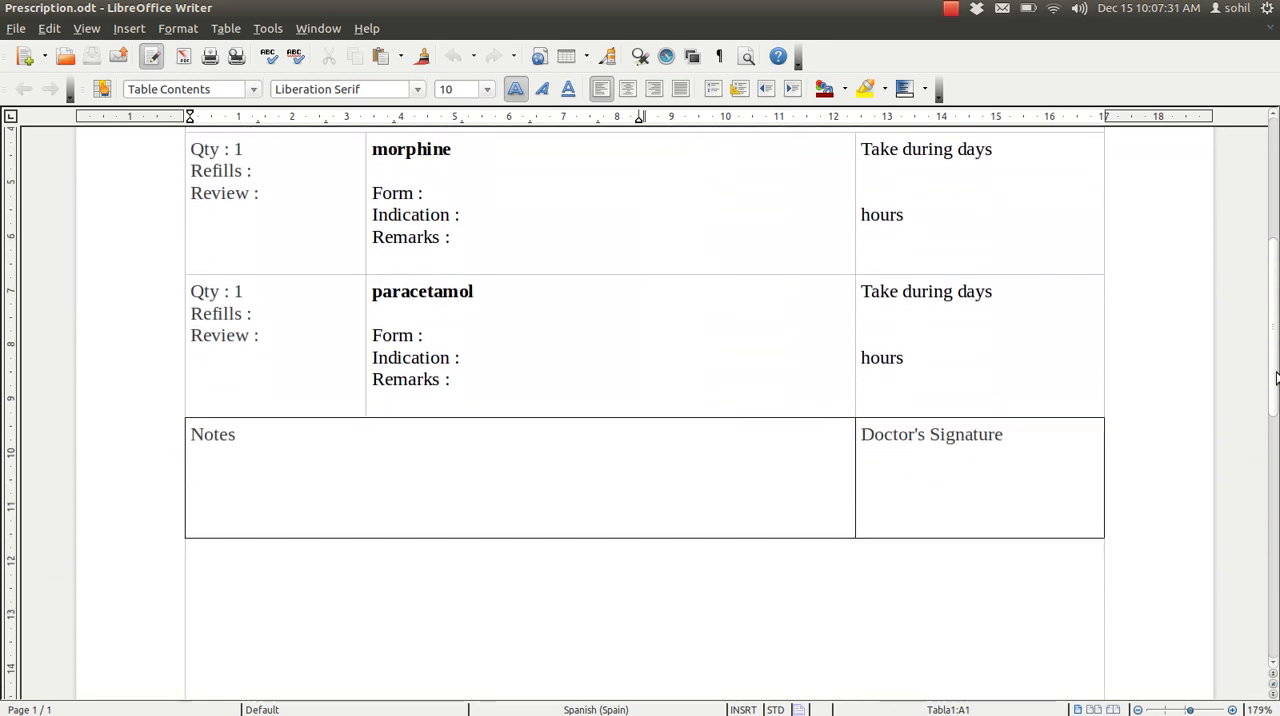
scroll(up, 3)
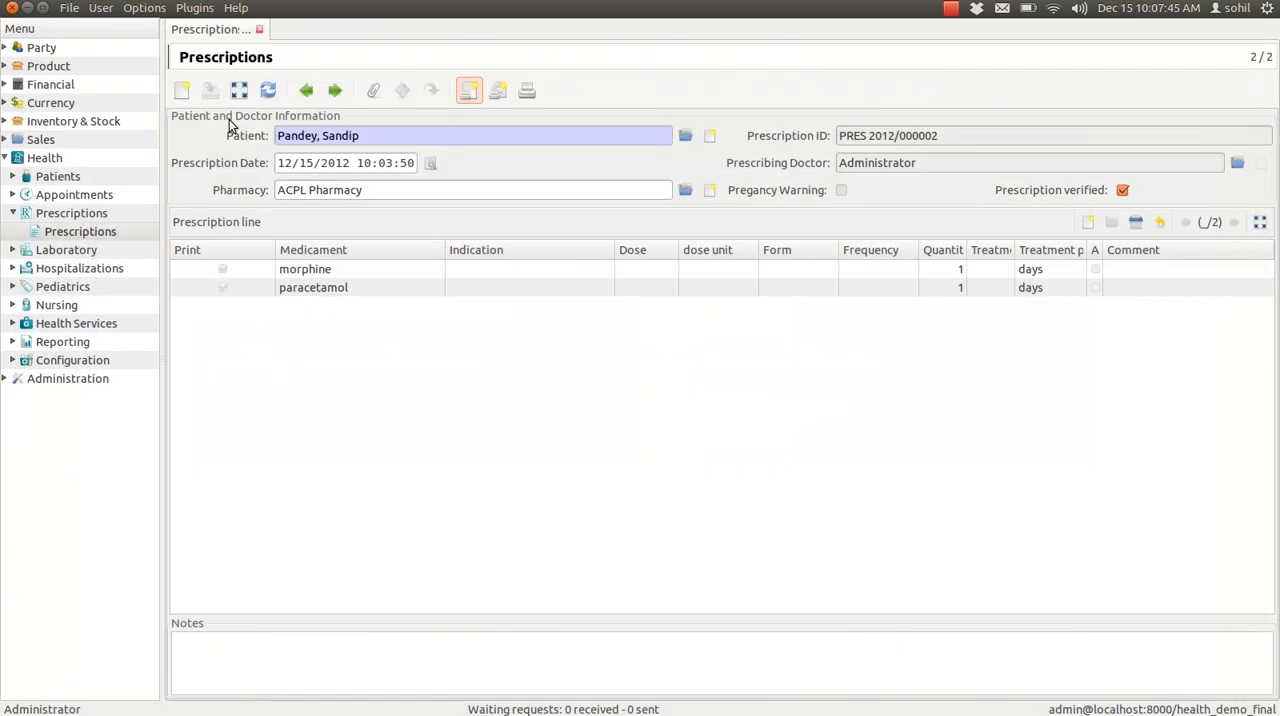
mouse_move(584, 330)
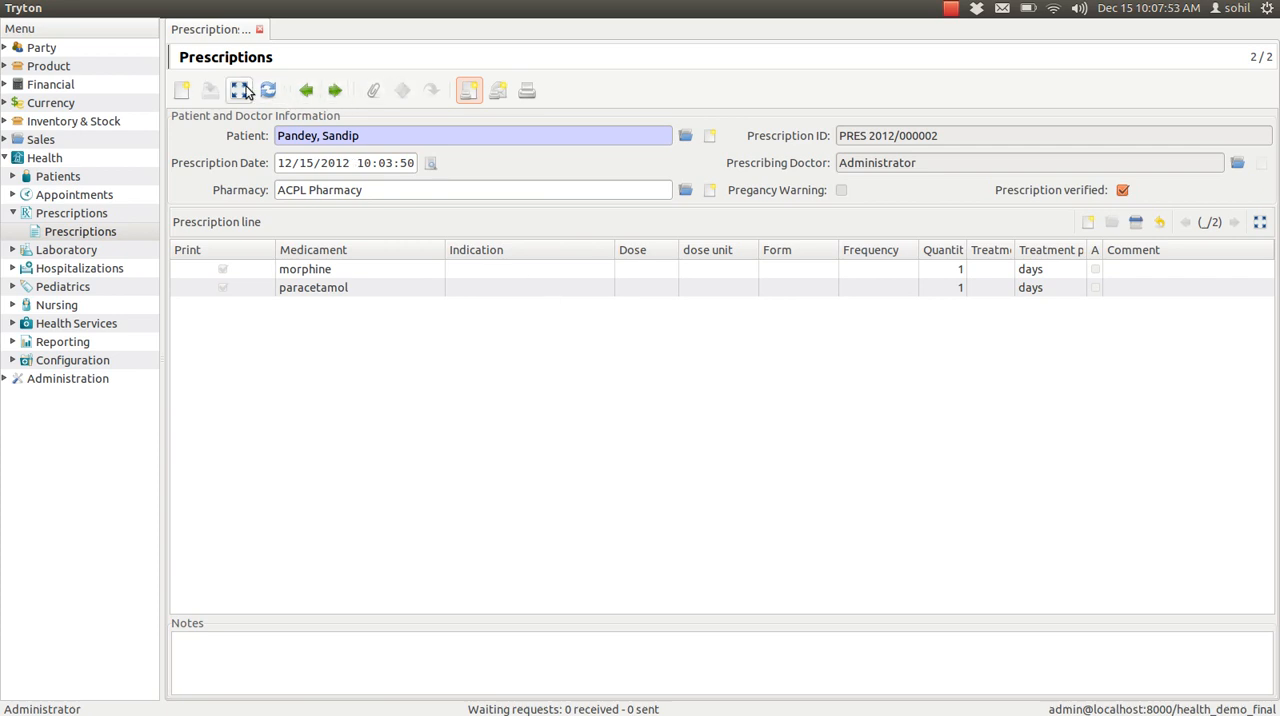
Switch to the Prescriptions list showing PRES 2012/000001 and PRES 2012/000002
click(240, 90)
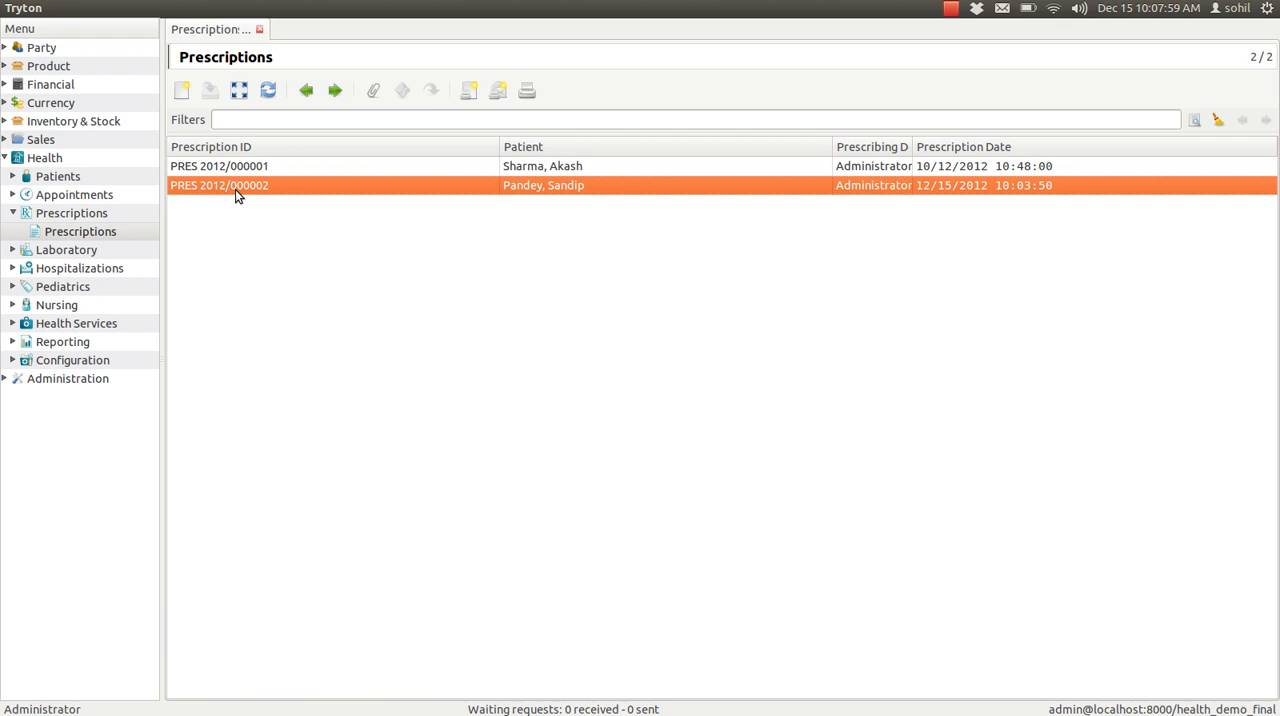
mouse_move(318, 192)
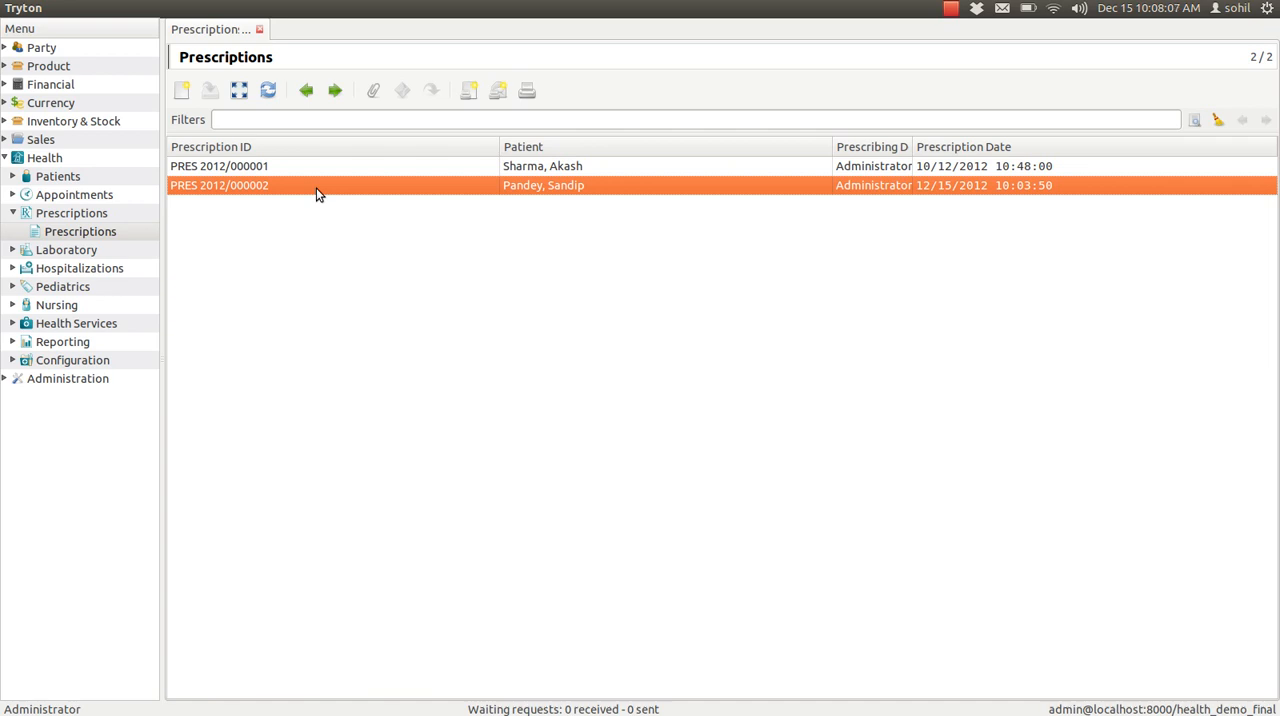
mouse_move(863, 15)
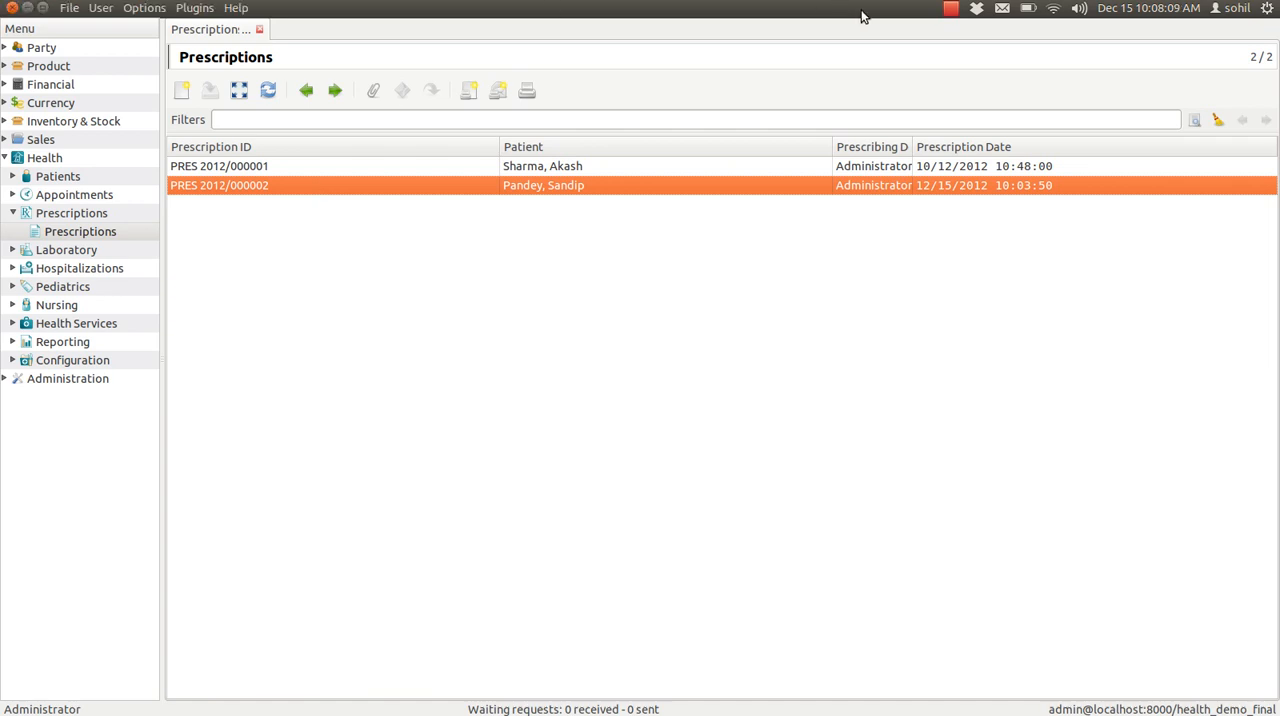